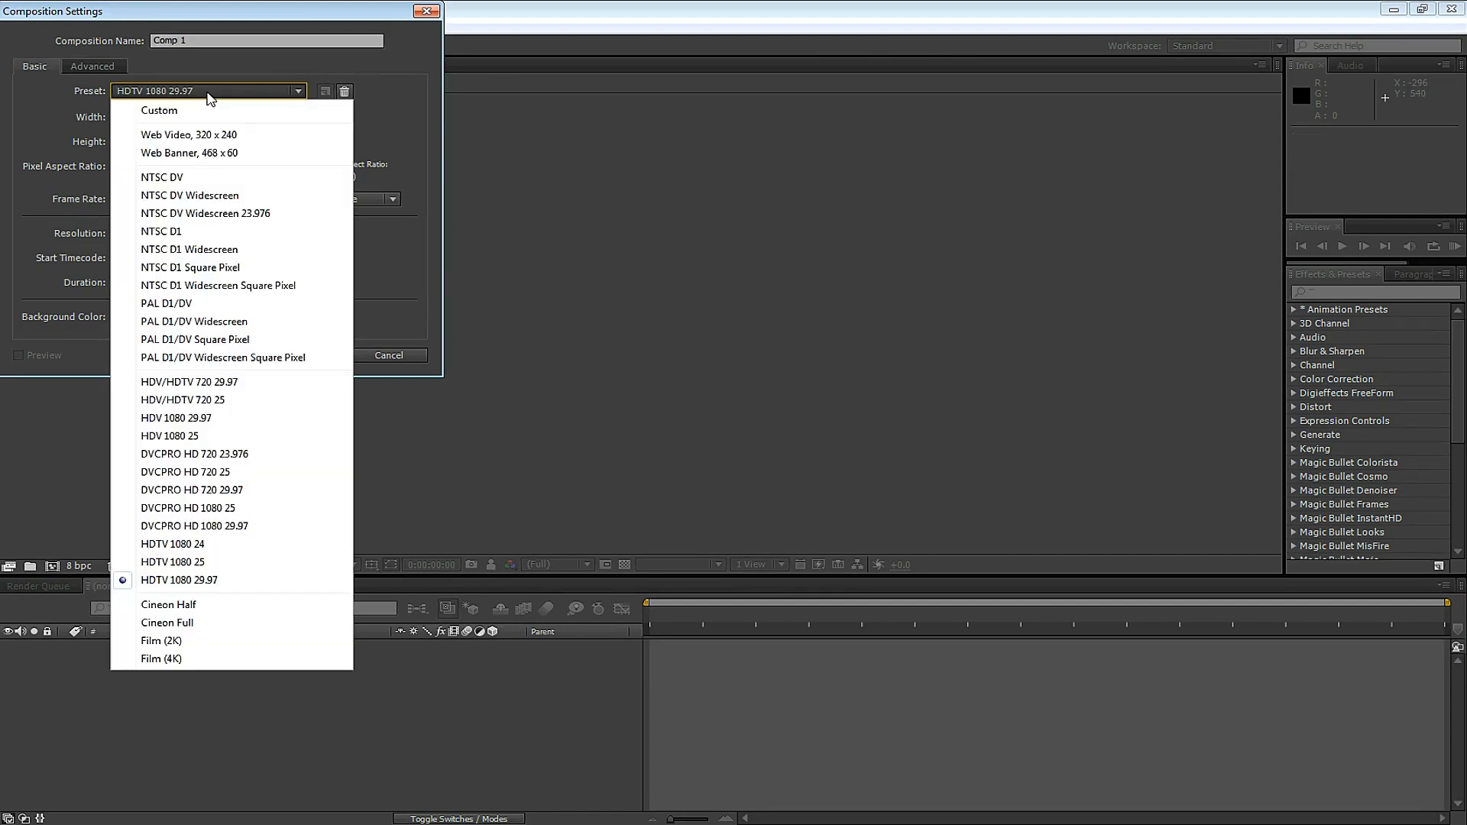
# Apply the HDTV 1080 29.97 preset to Comp 1, check its duration, and close the dialog
pyautogui.click(178, 580)
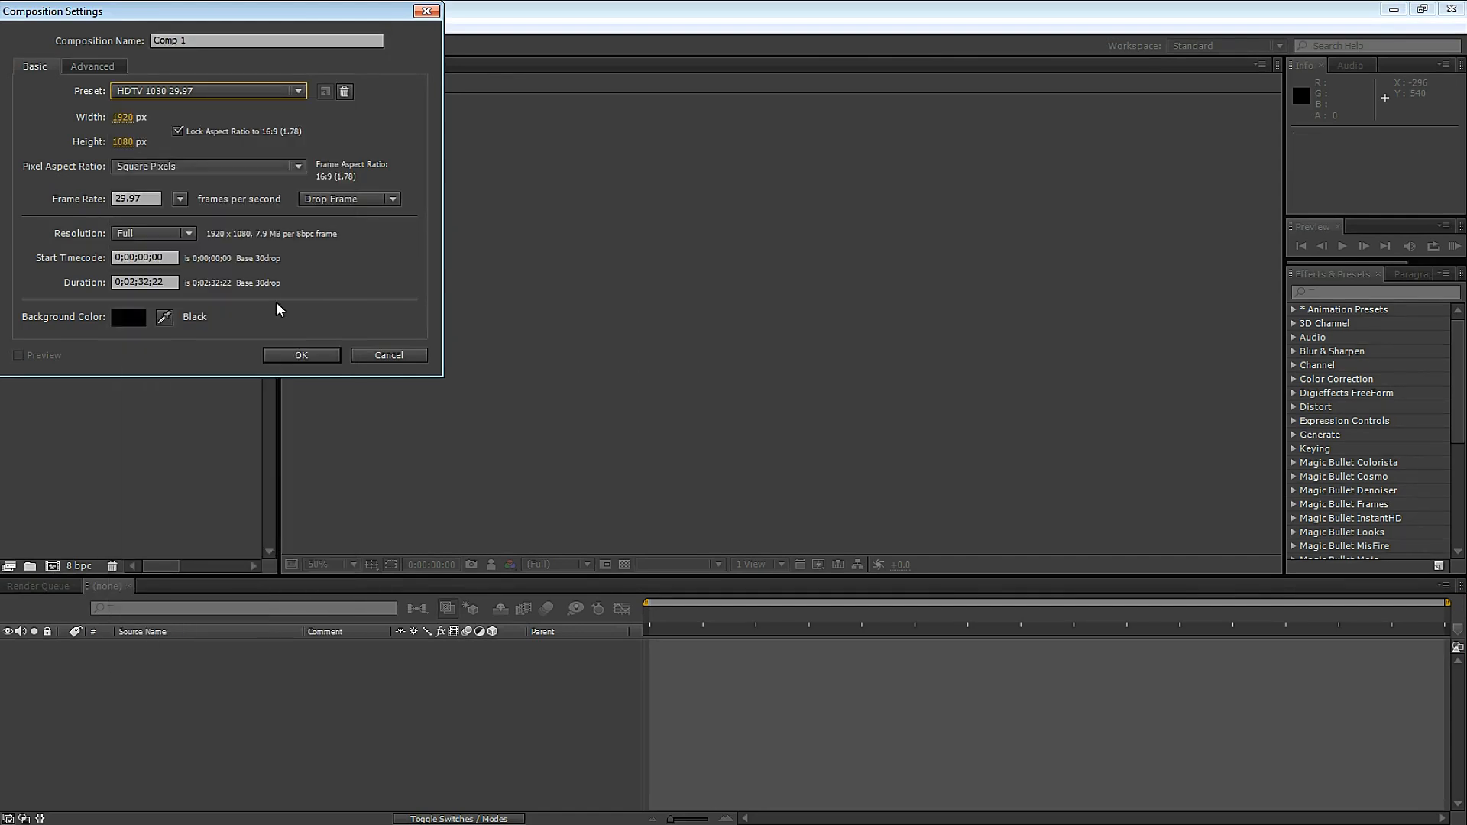
pyautogui.click(144, 282)
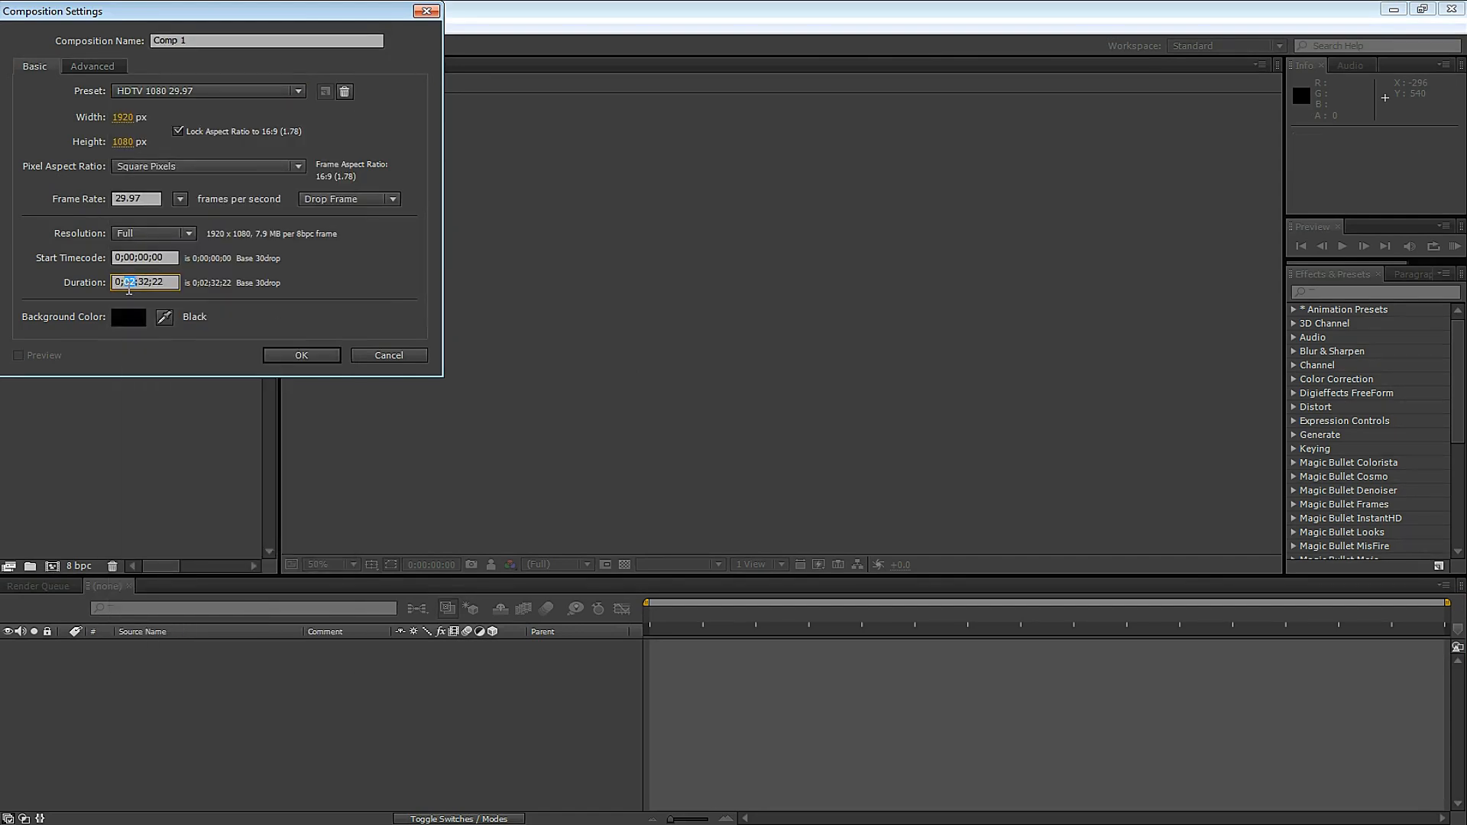
pyautogui.click(301, 356)
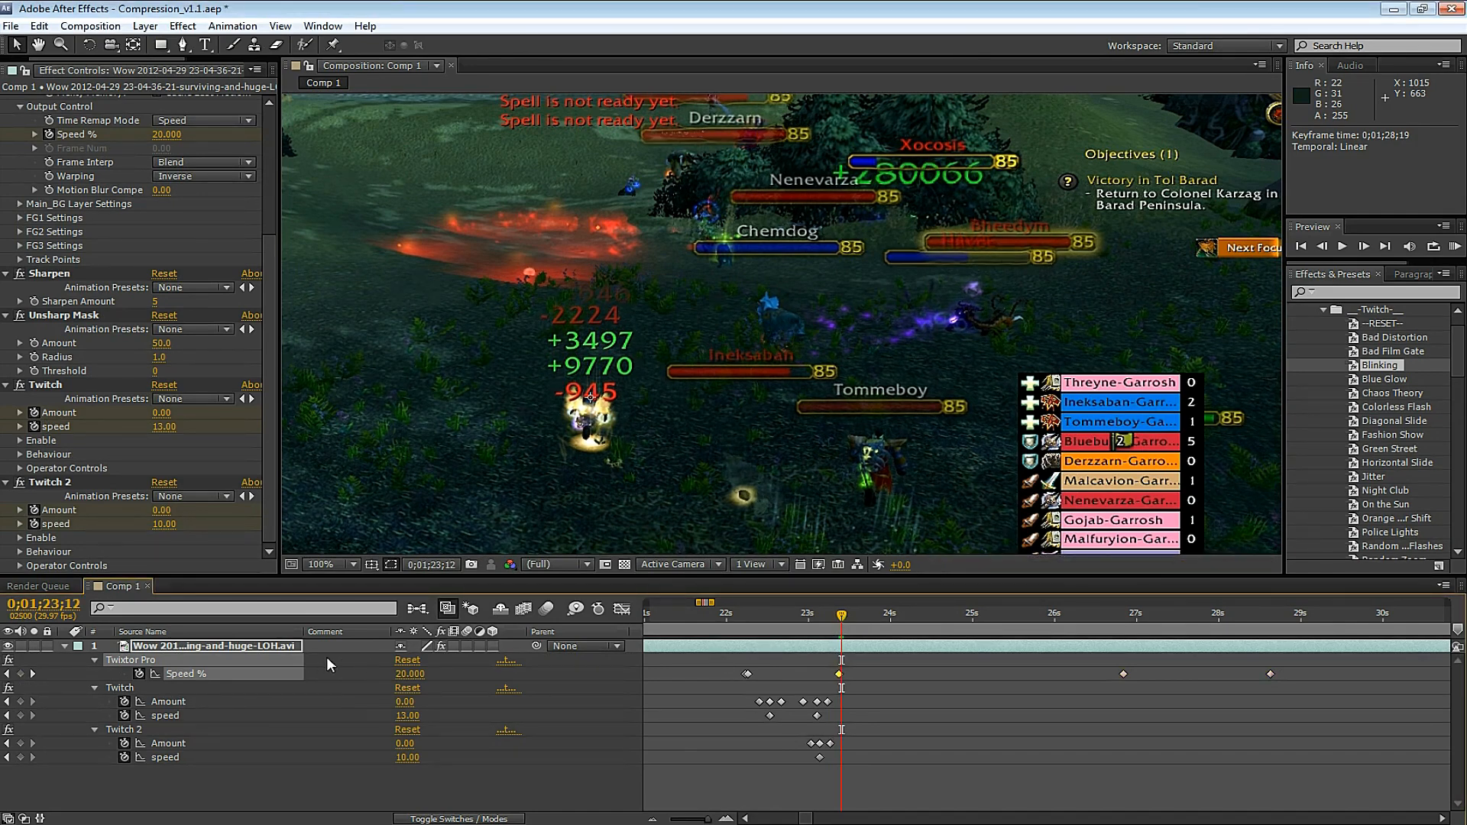
# Open the EXAMPLE - add music plz composition from the Project panel
pyautogui.doubleClick(408, 674)
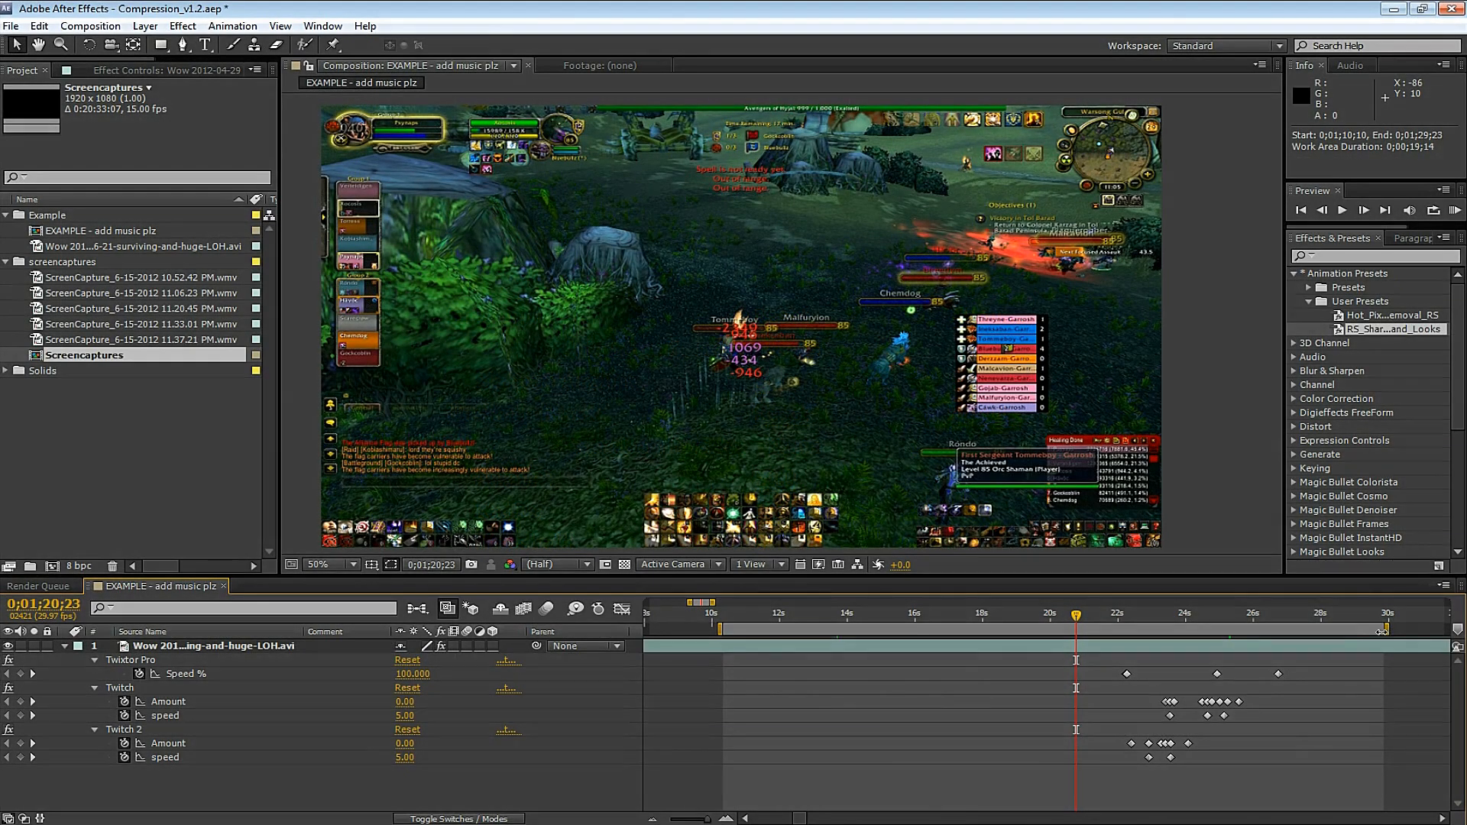
# Add the EXAMPLE composition to the Render Queue and open its Best Settings
pyautogui.click(90, 25)
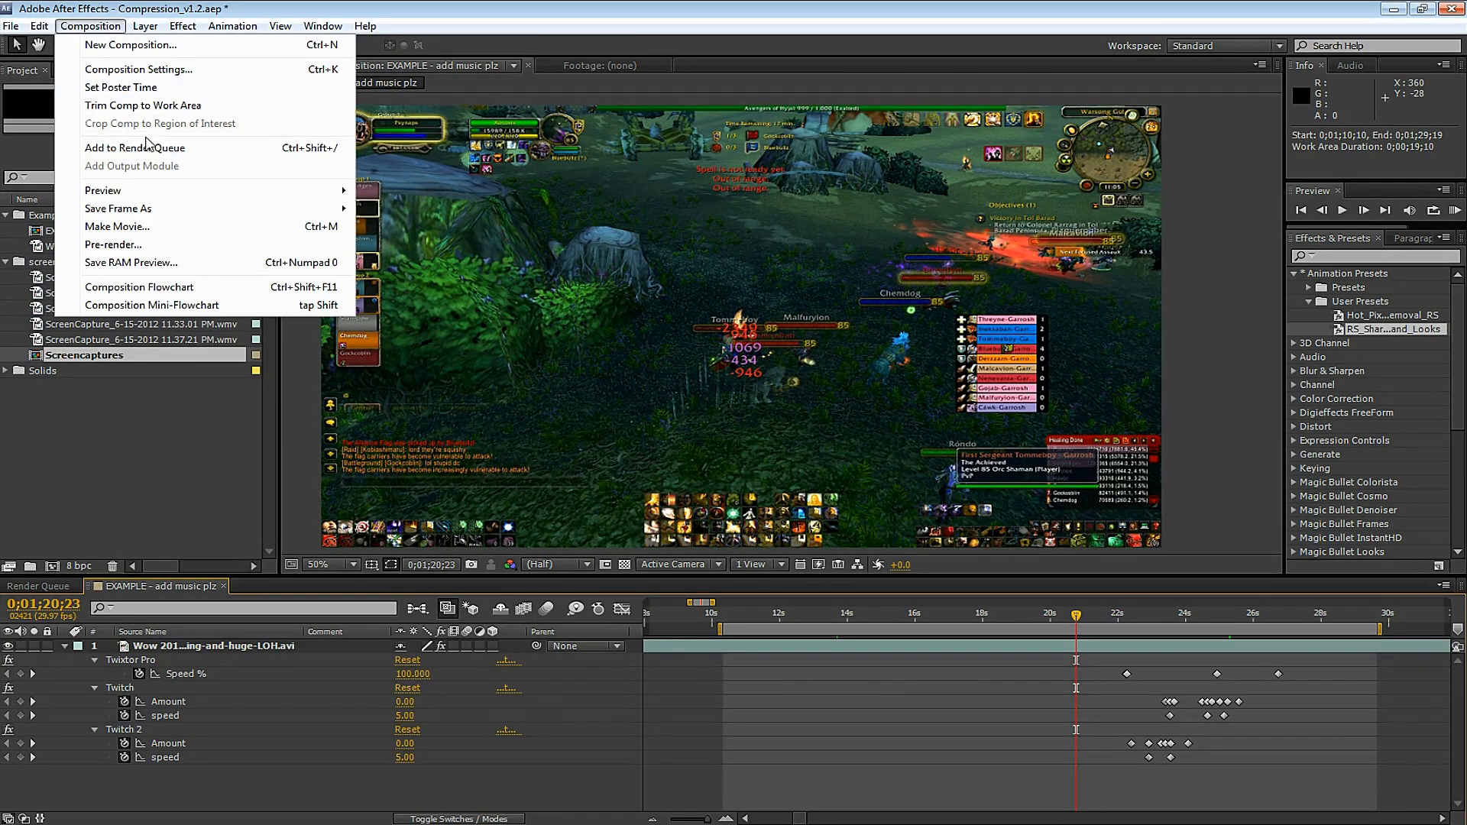
pyautogui.click(135, 147)
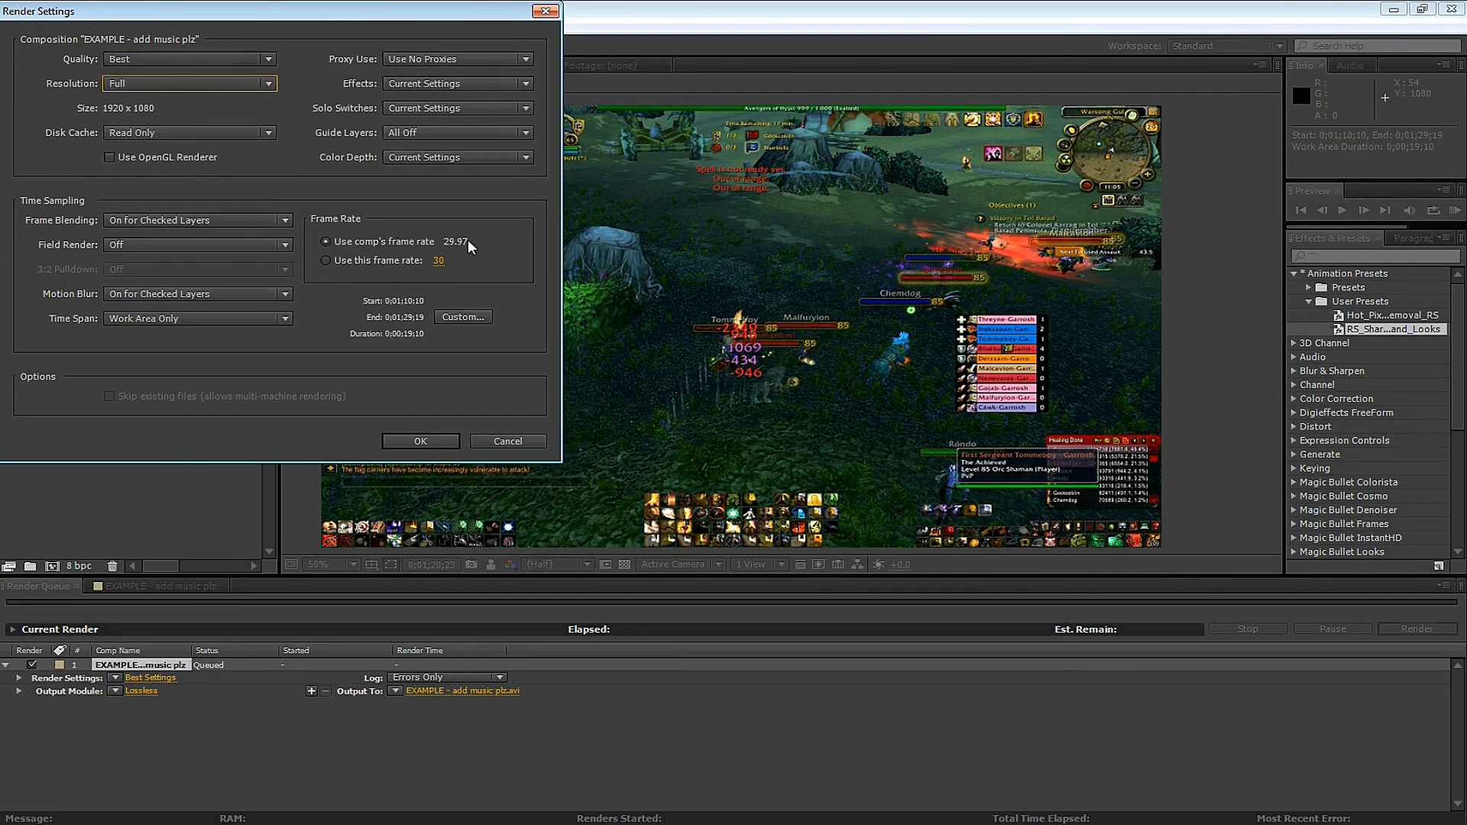
pyautogui.click(419, 441)
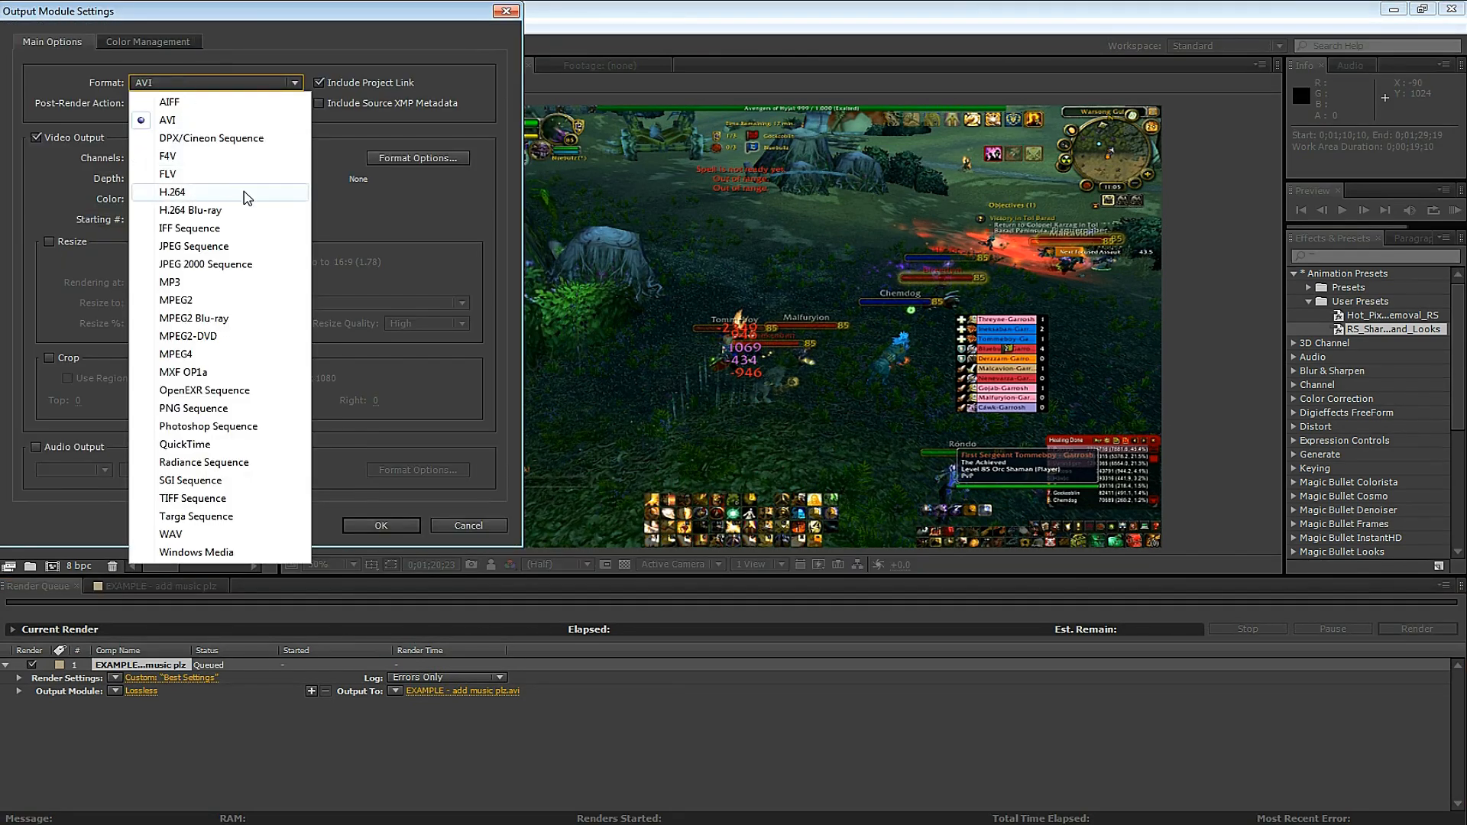
# Set the render output format to H.264 with a 60 Mbps bitrate
pyautogui.click(172, 192)
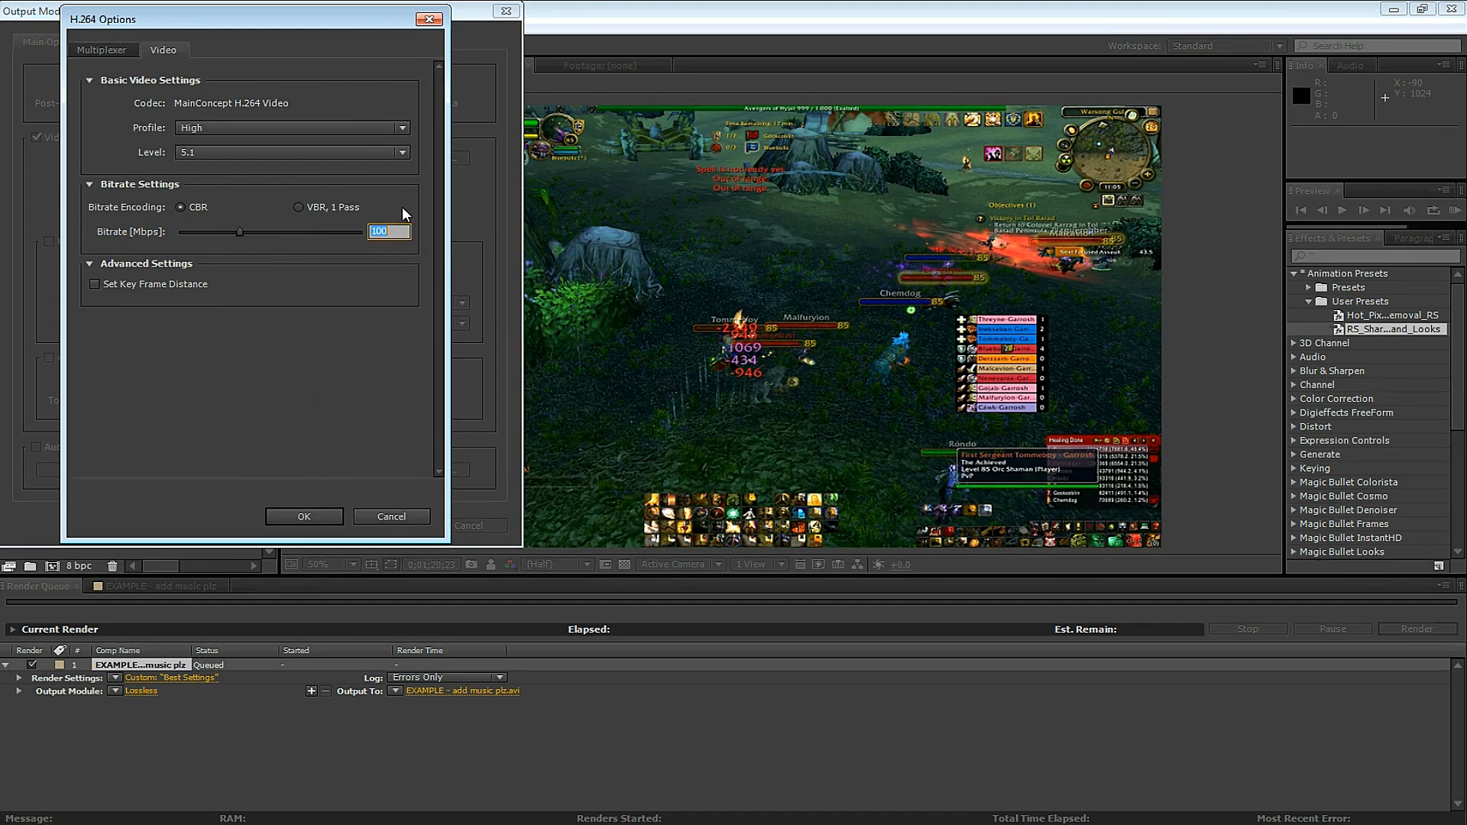
pyautogui.write('120')
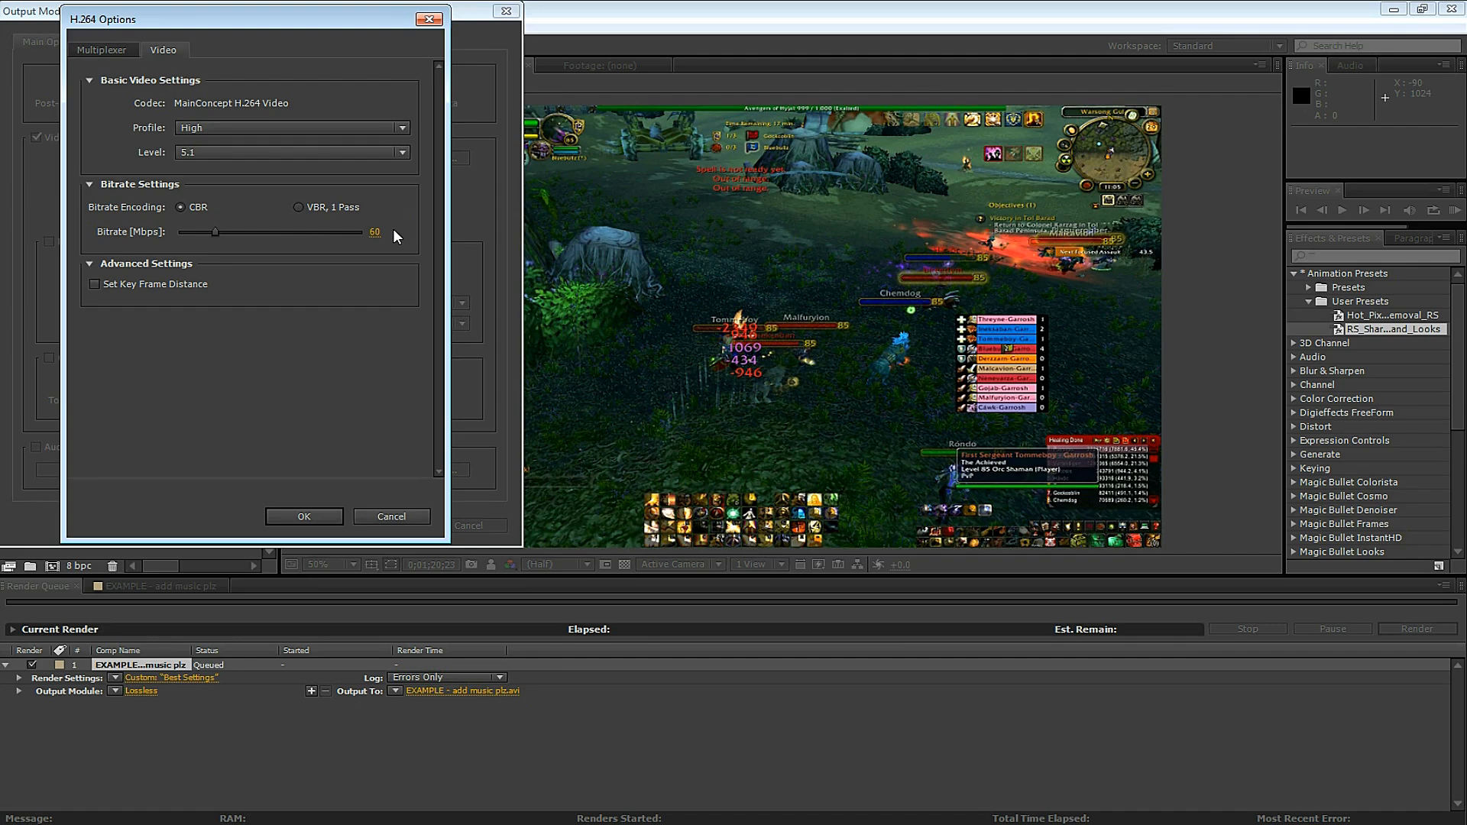
pyautogui.moveTo(398, 229)
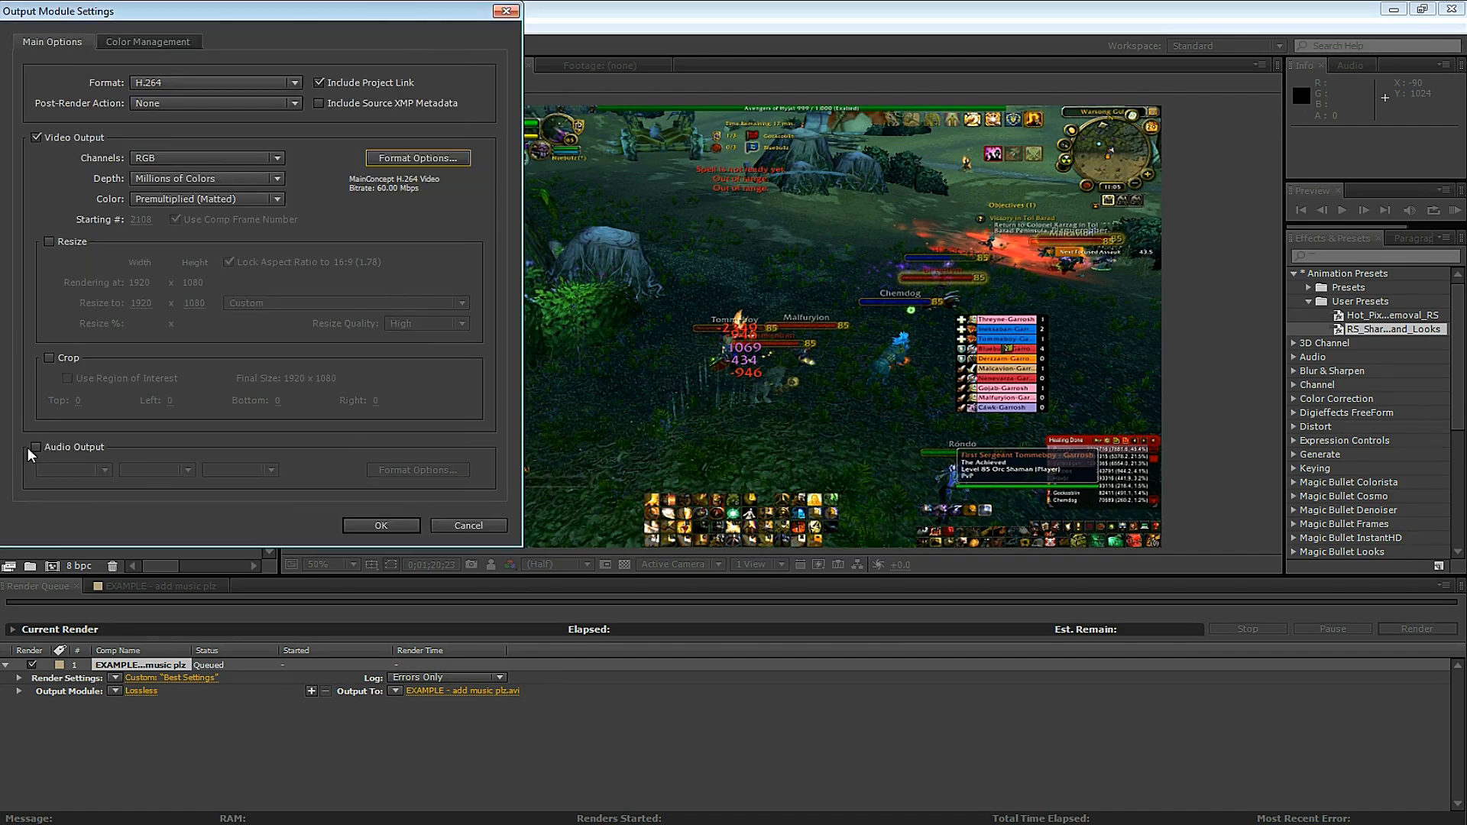
# Add 320 kbps audio output and save the render into the How_to_Compress_video_AE_Handbrake folder
pyautogui.click(36, 447)
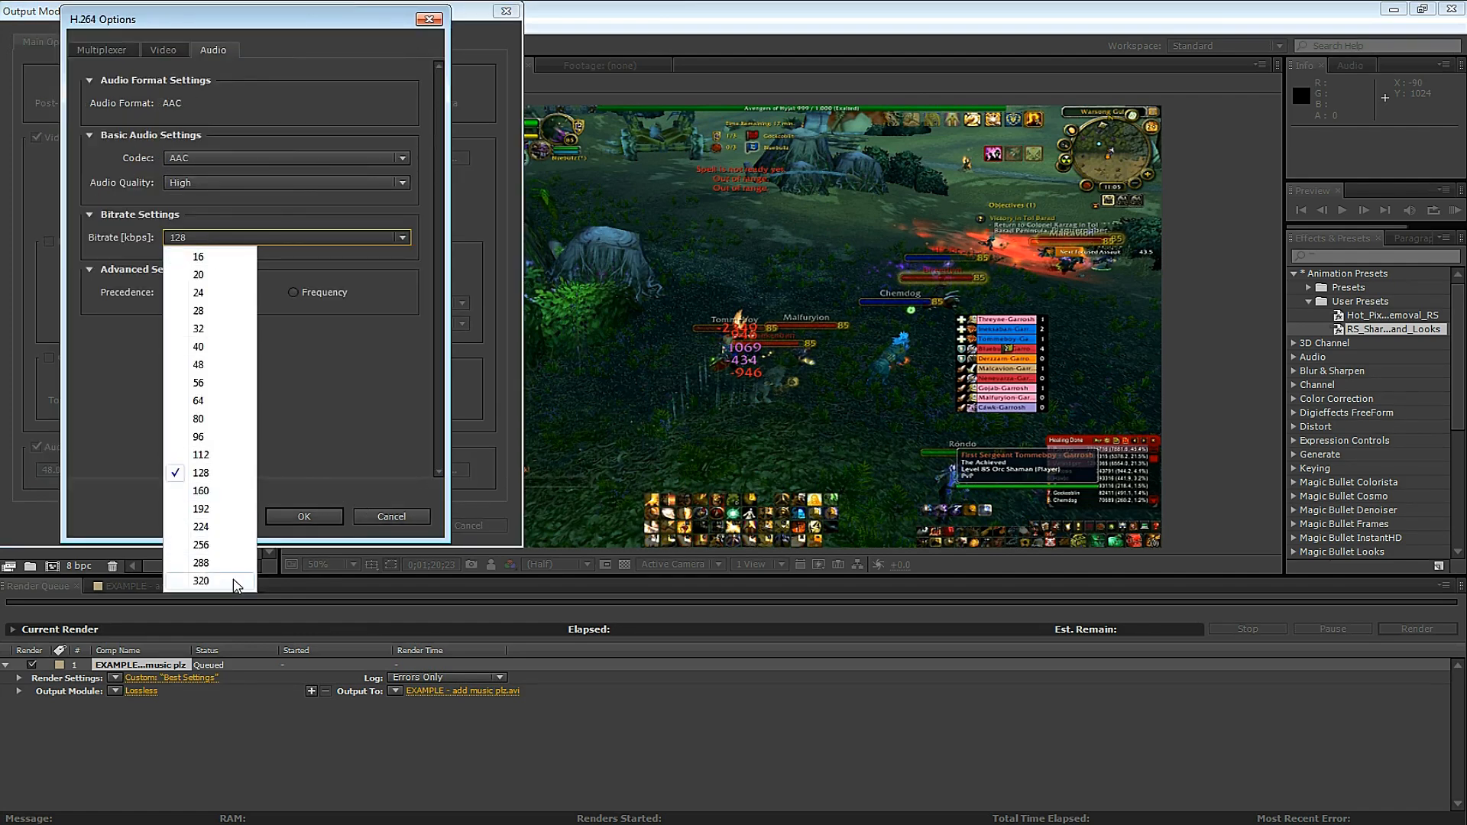
pyautogui.click(303, 517)
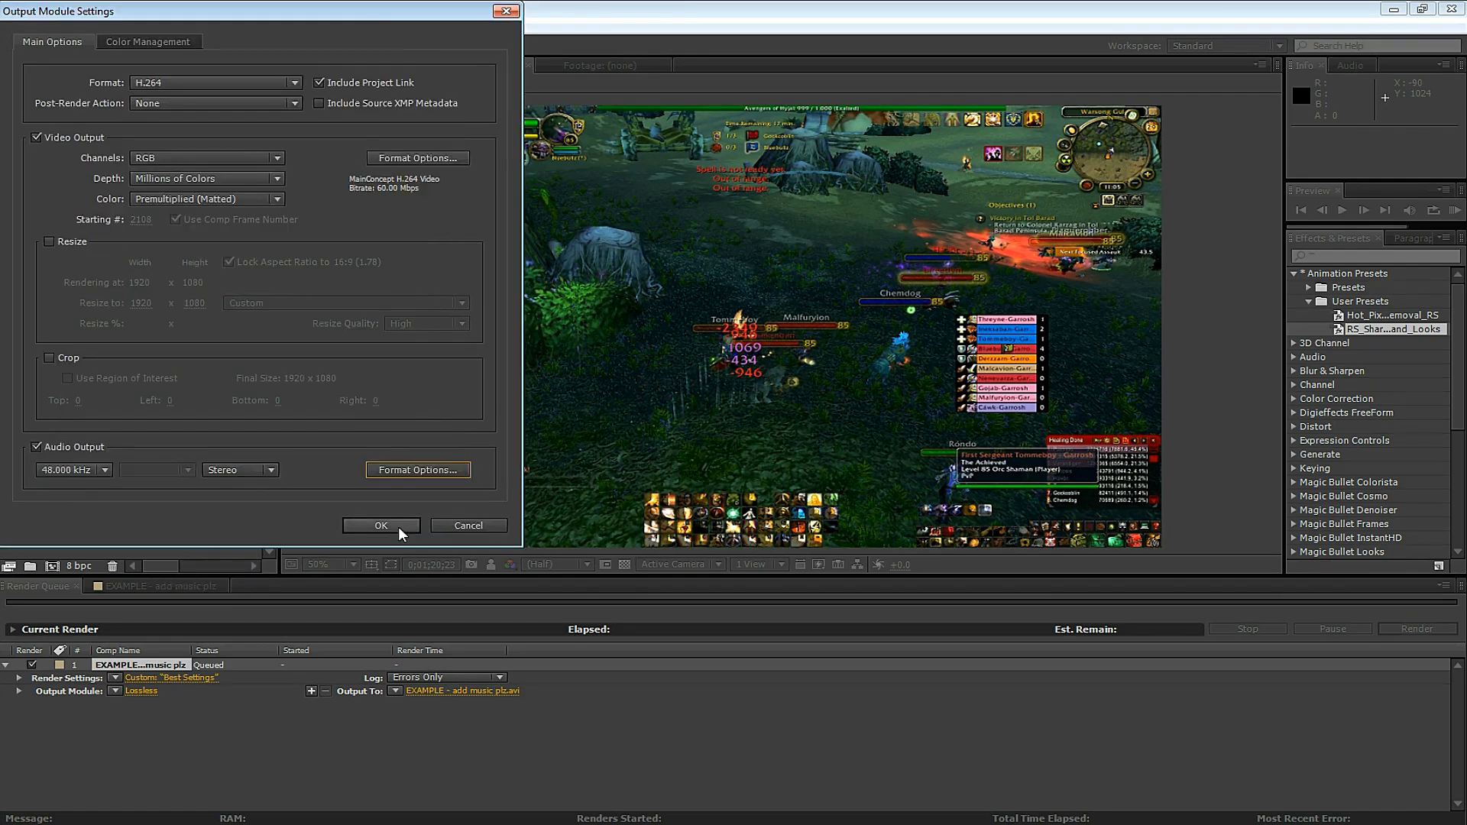
pyautogui.click(380, 525)
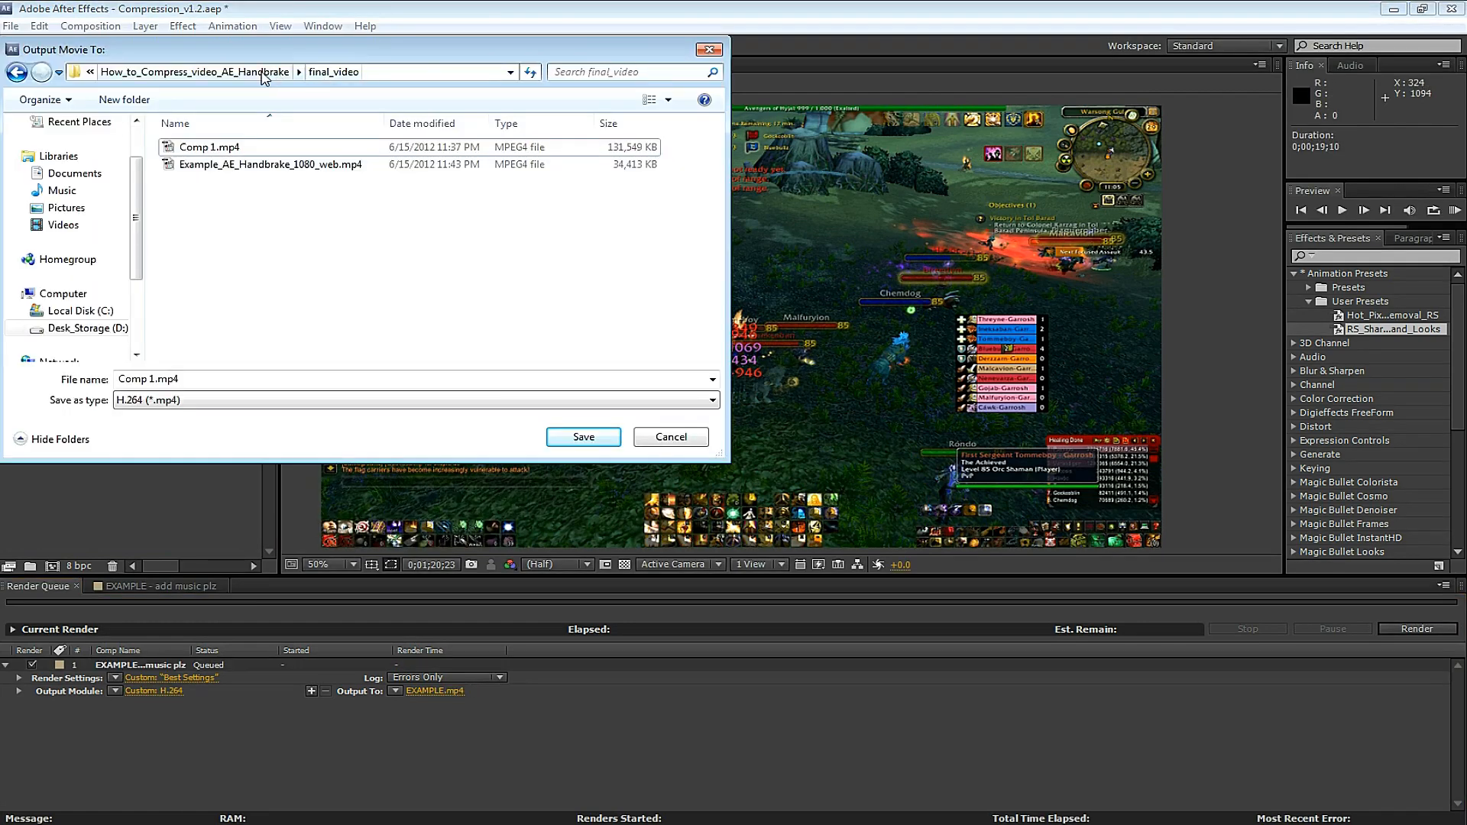
pyautogui.click(16, 72)
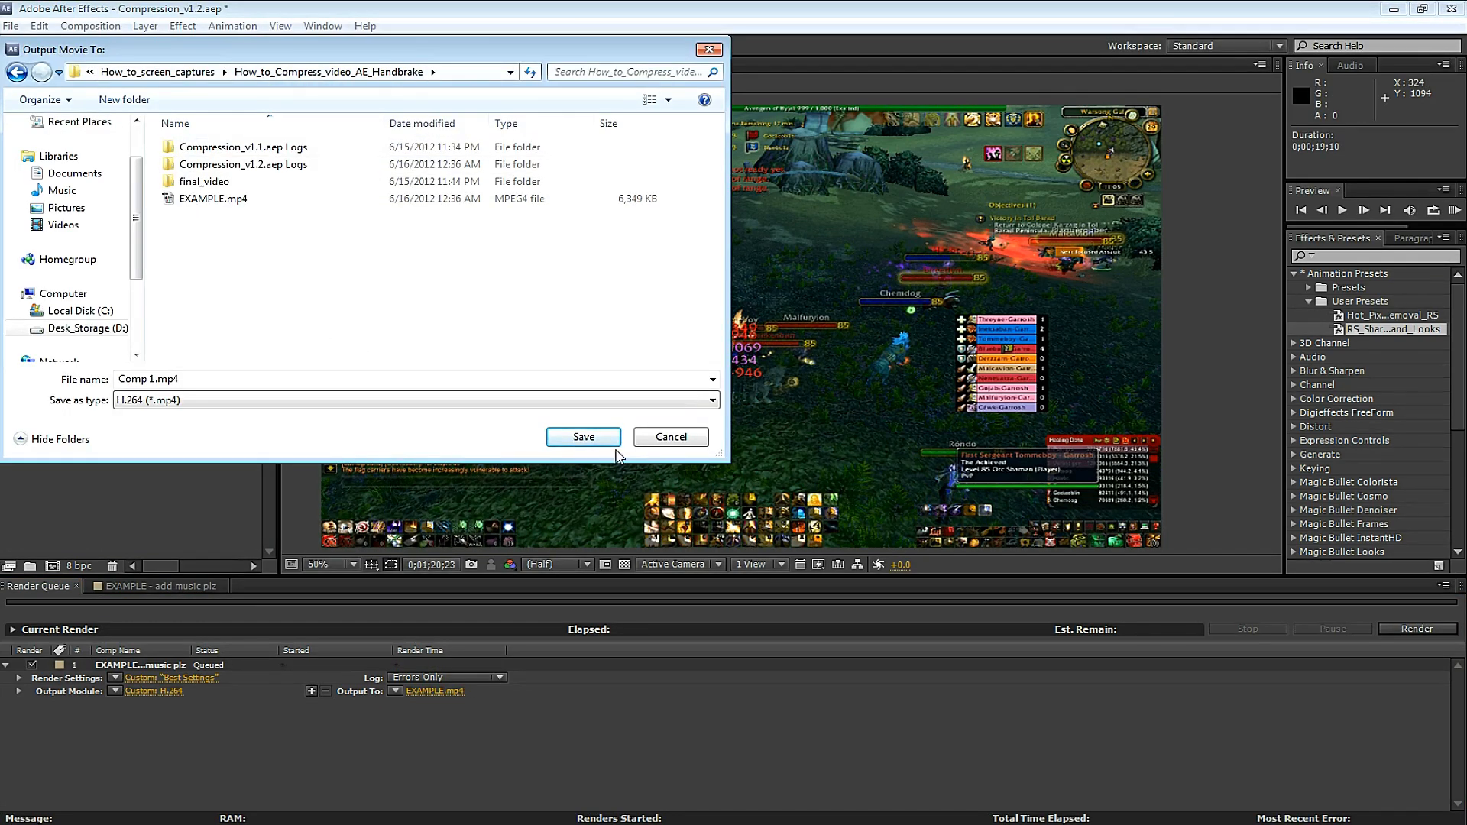
pyautogui.click(583, 437)
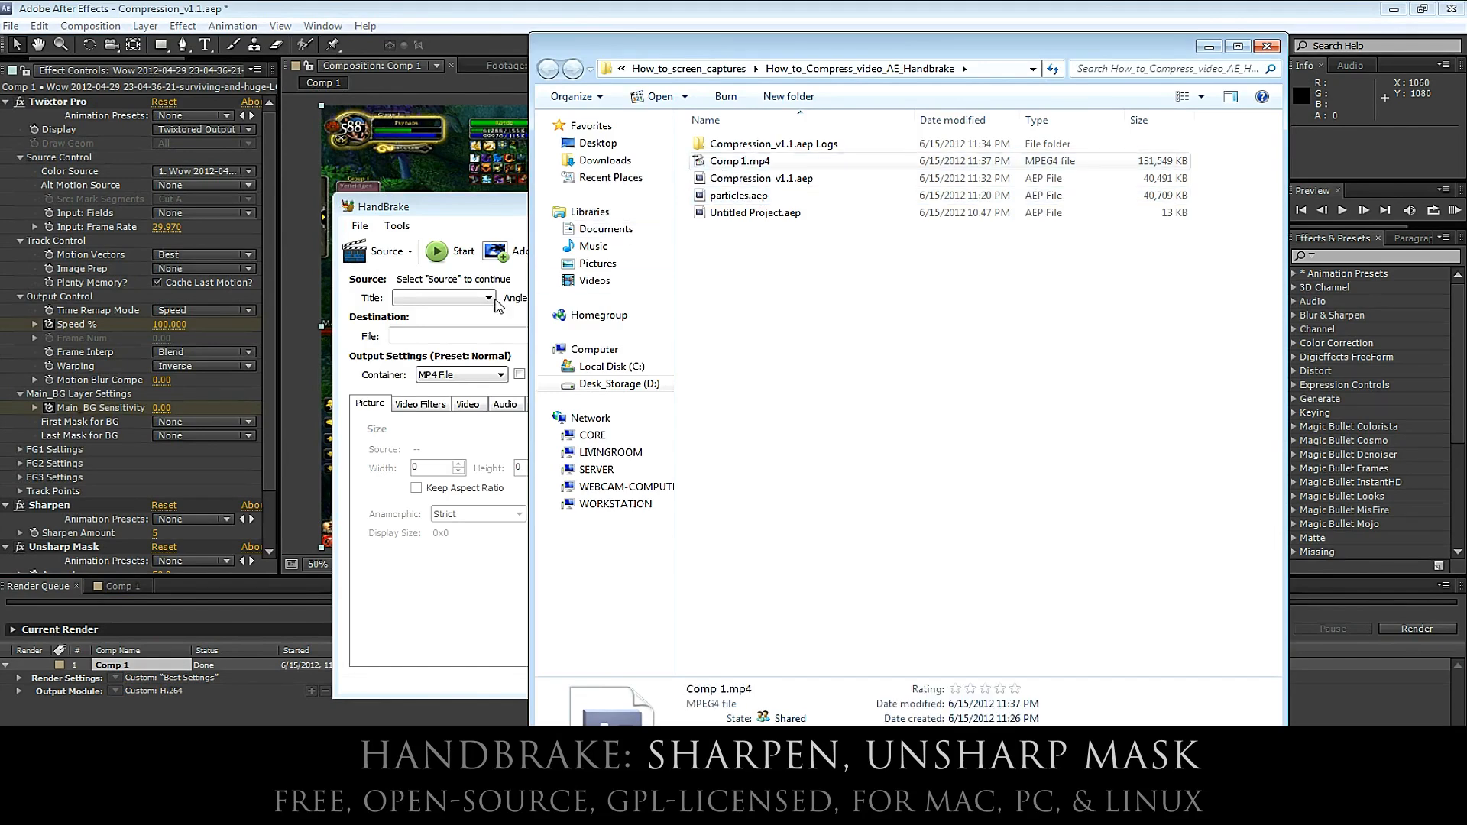
# Load Comp 1.mp4 into HandBrake and apply the Normal preset with Web optimized MP4 output
pyautogui.click(384, 251)
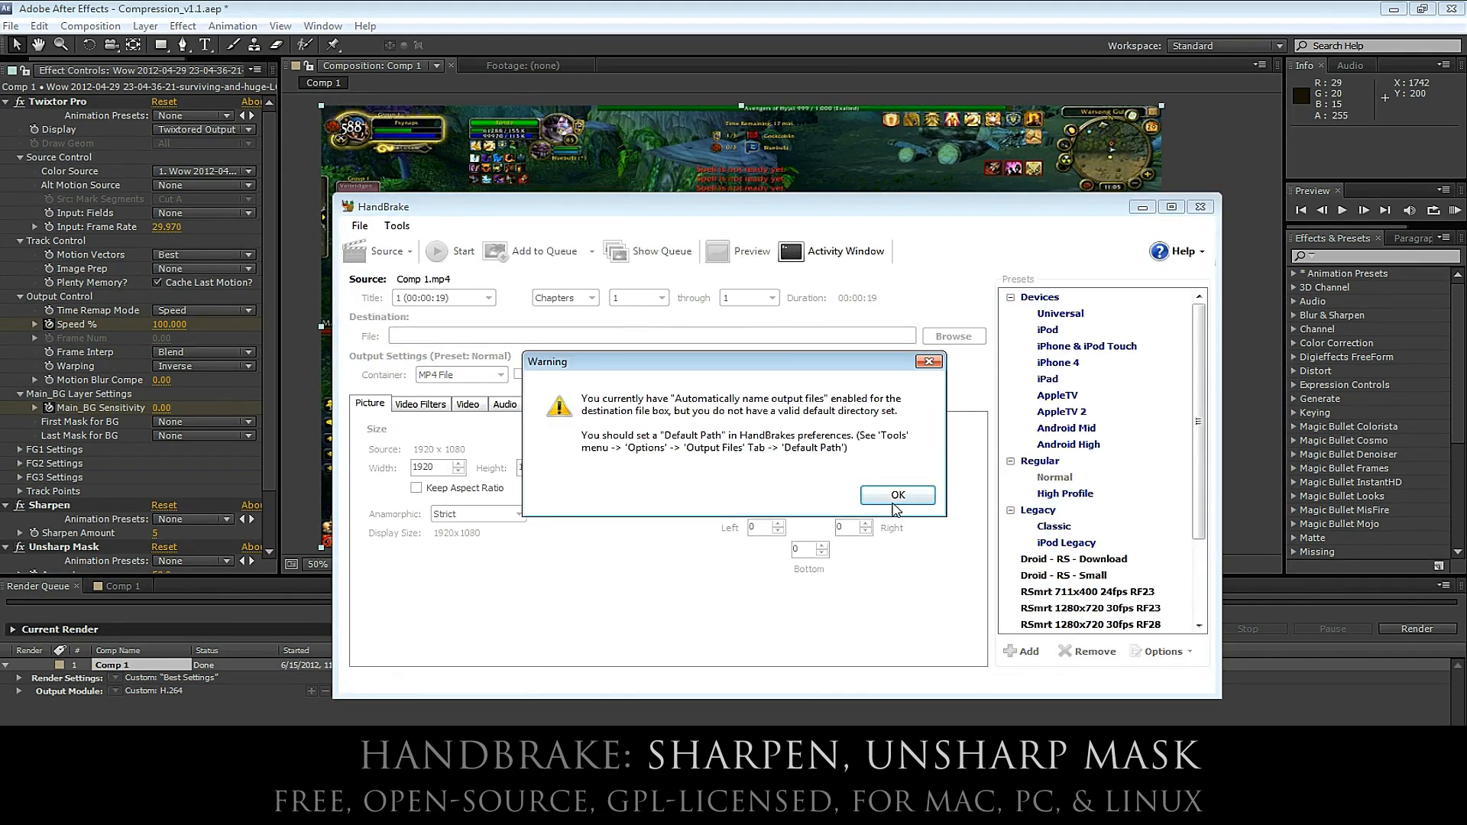
pyautogui.click(895, 496)
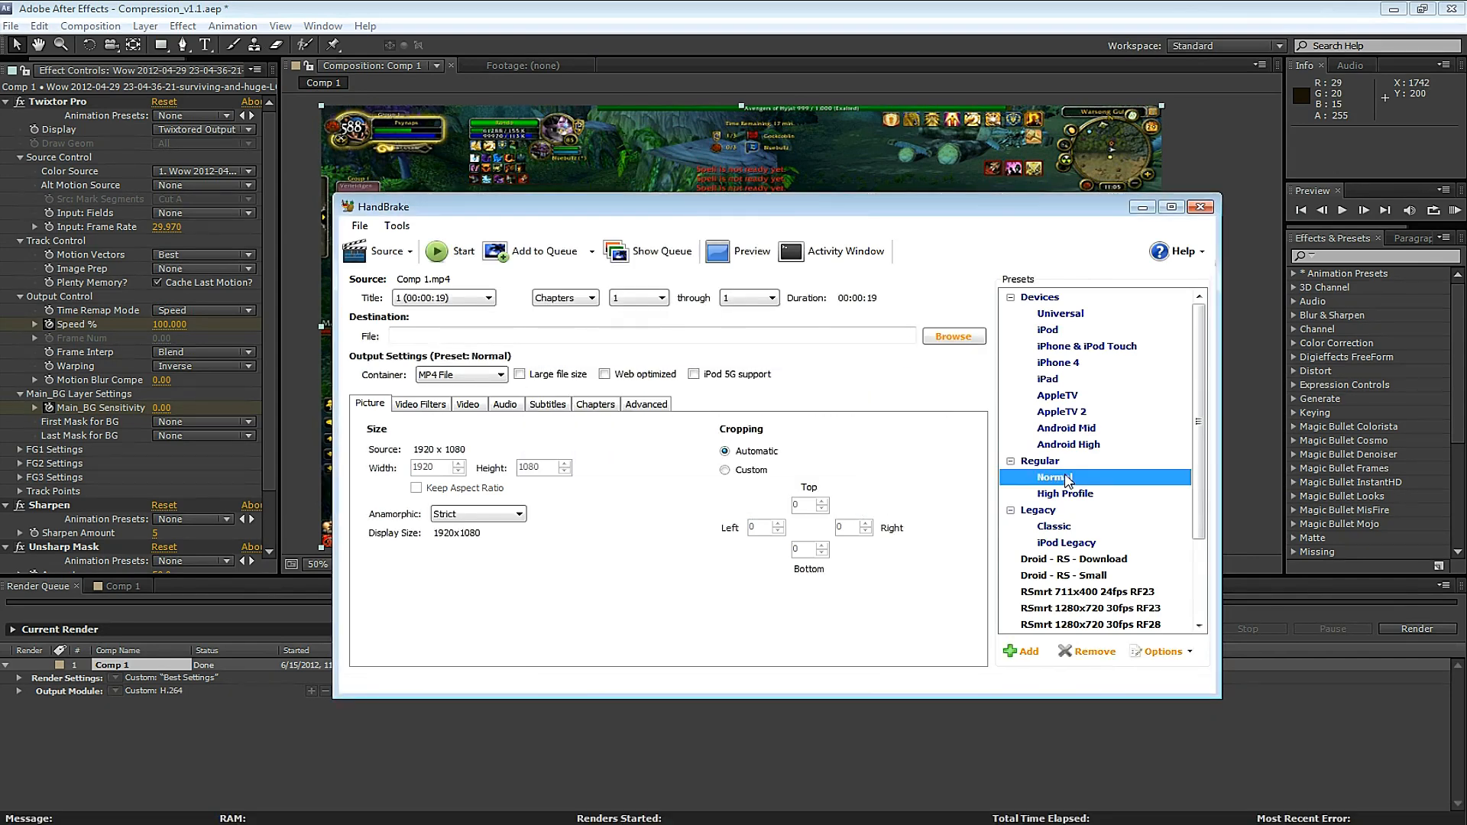
pyautogui.moveTo(1053, 486)
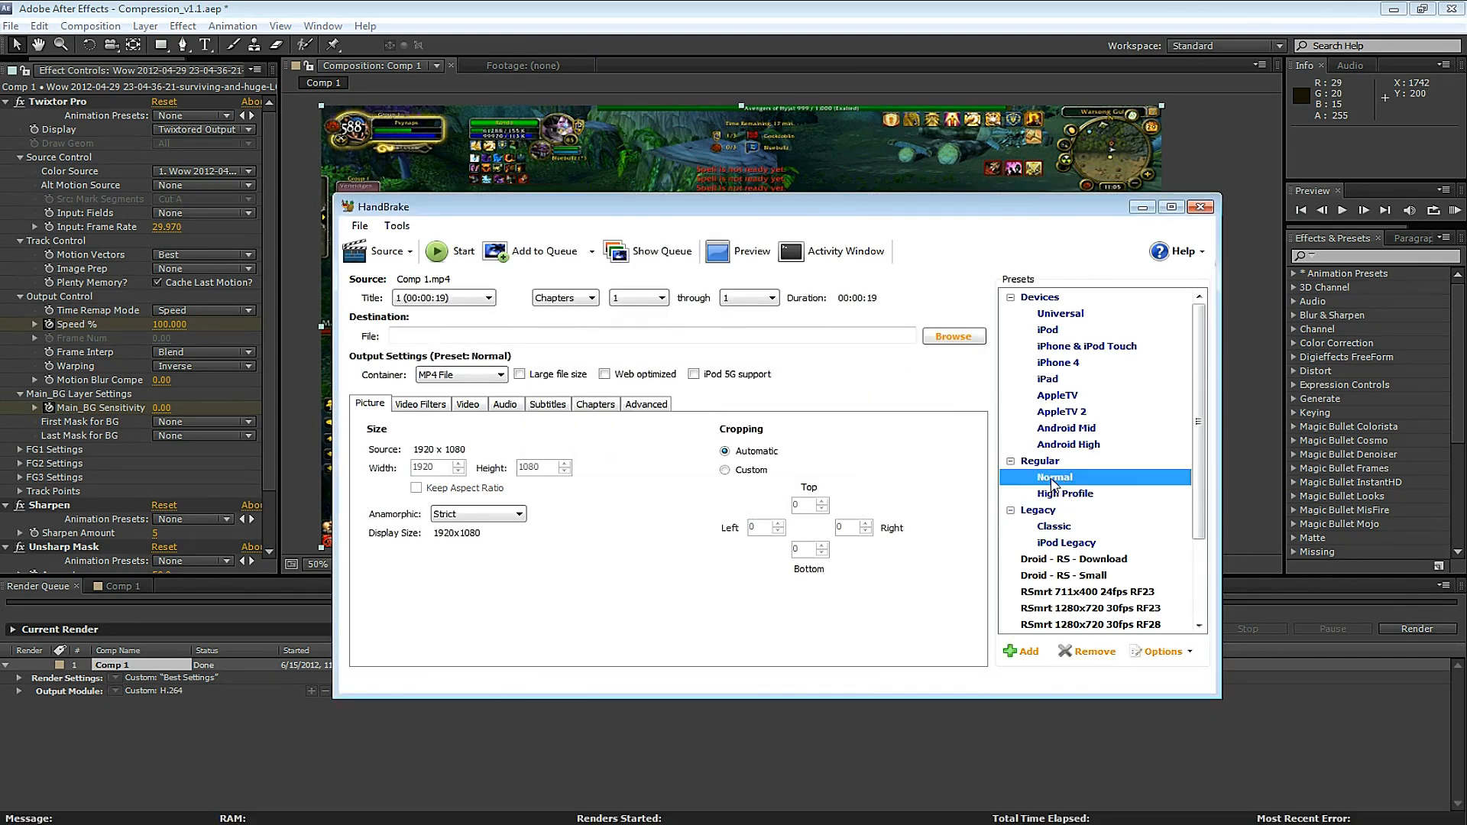
pyautogui.click(606, 374)
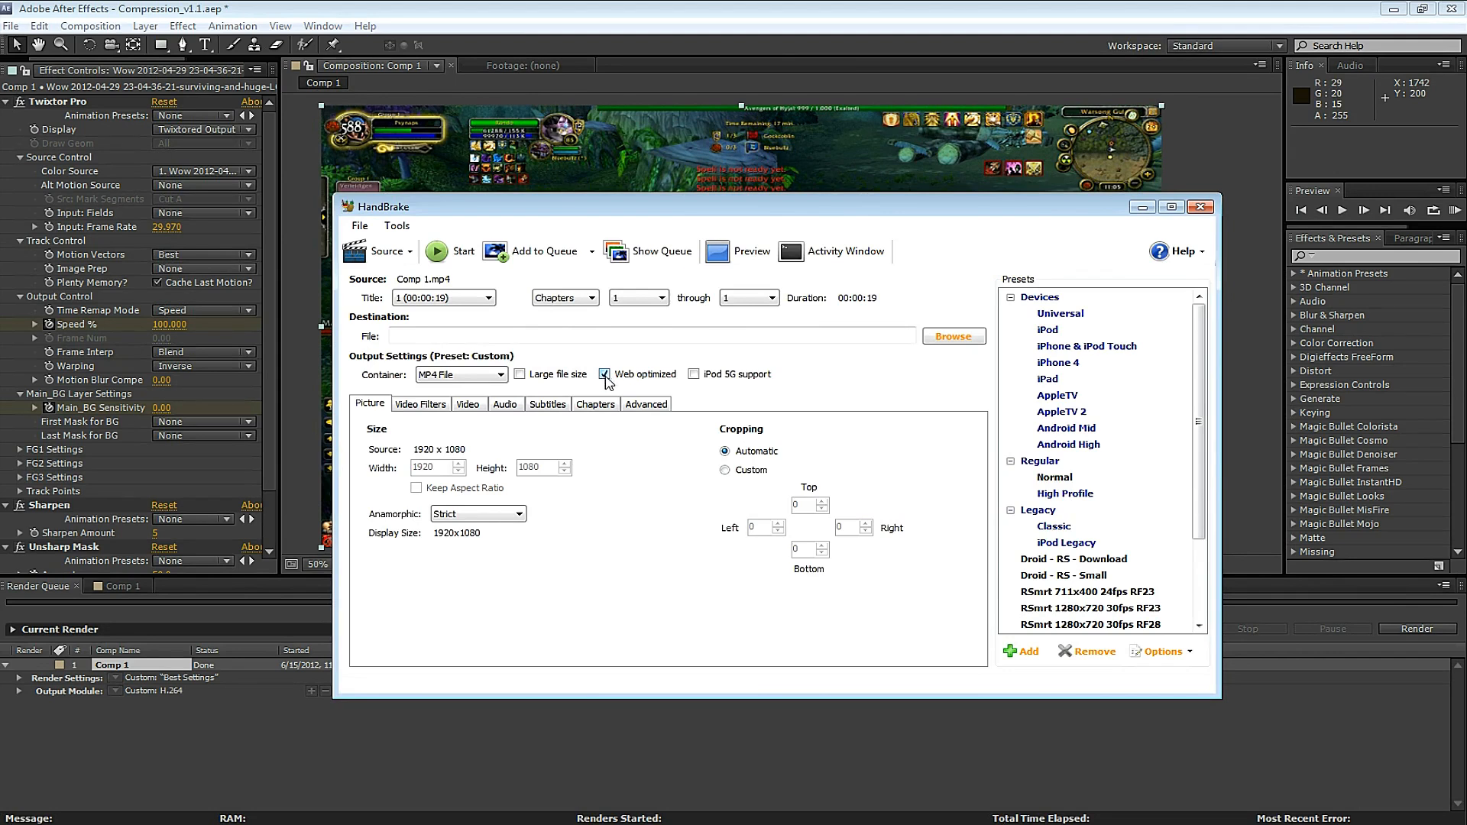
pyautogui.click(605, 374)
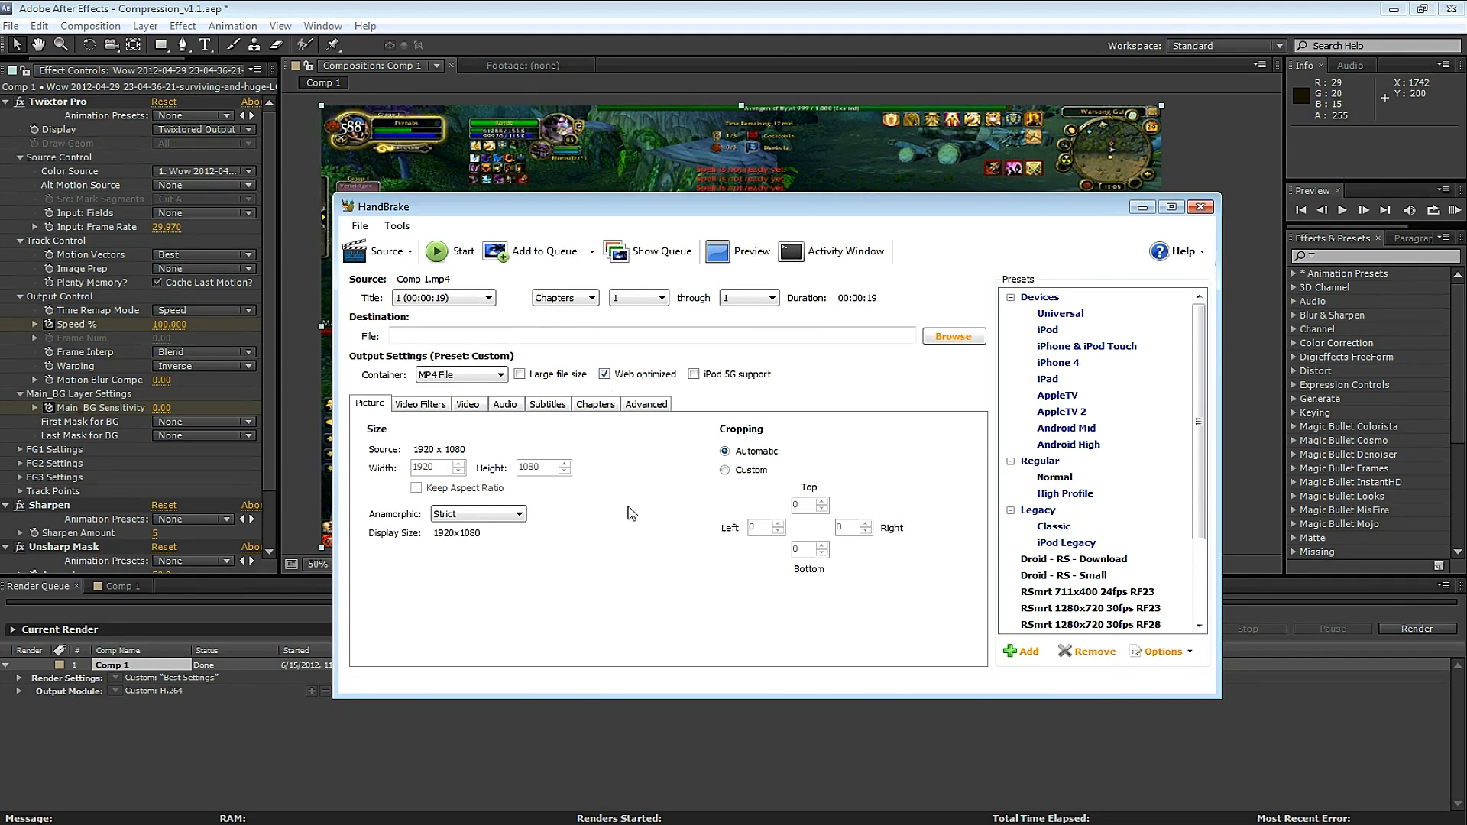
pyautogui.click(421, 404)
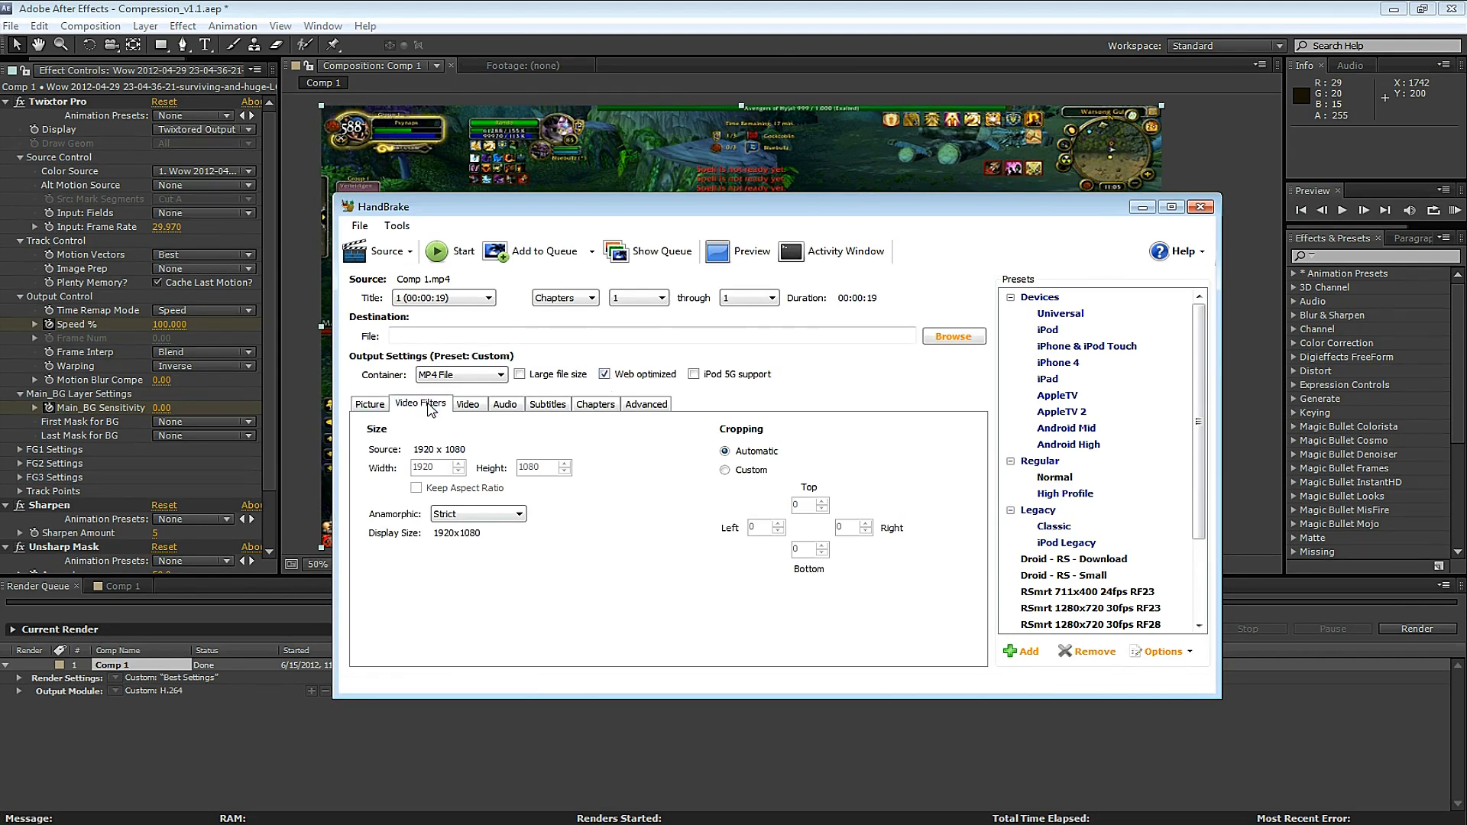
pyautogui.click(468, 403)
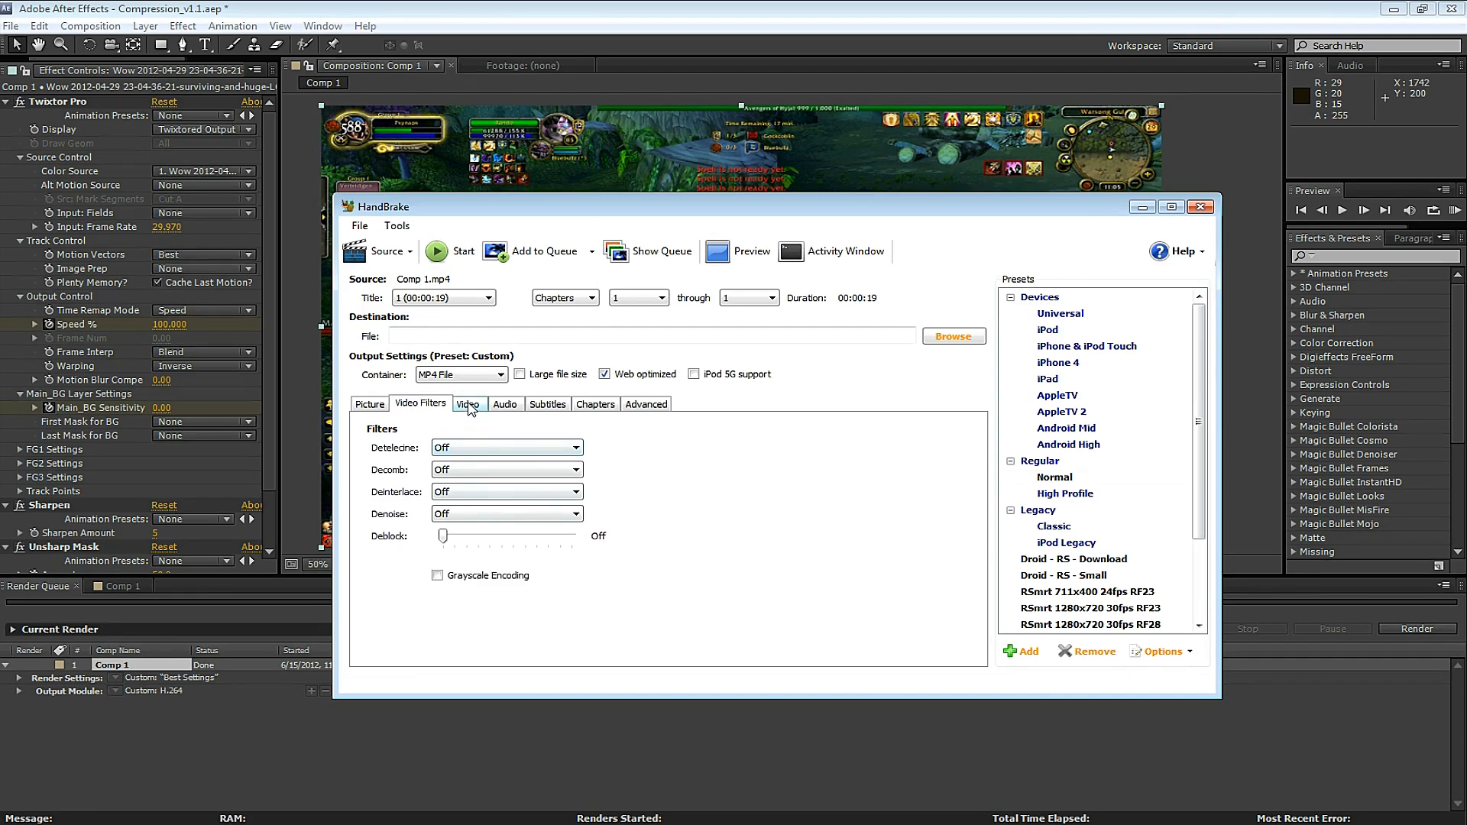
# Try a 12000 kbps 2-pass average bitrate at constant framerate, then revert to constant quality RF 20
pyautogui.click(468, 404)
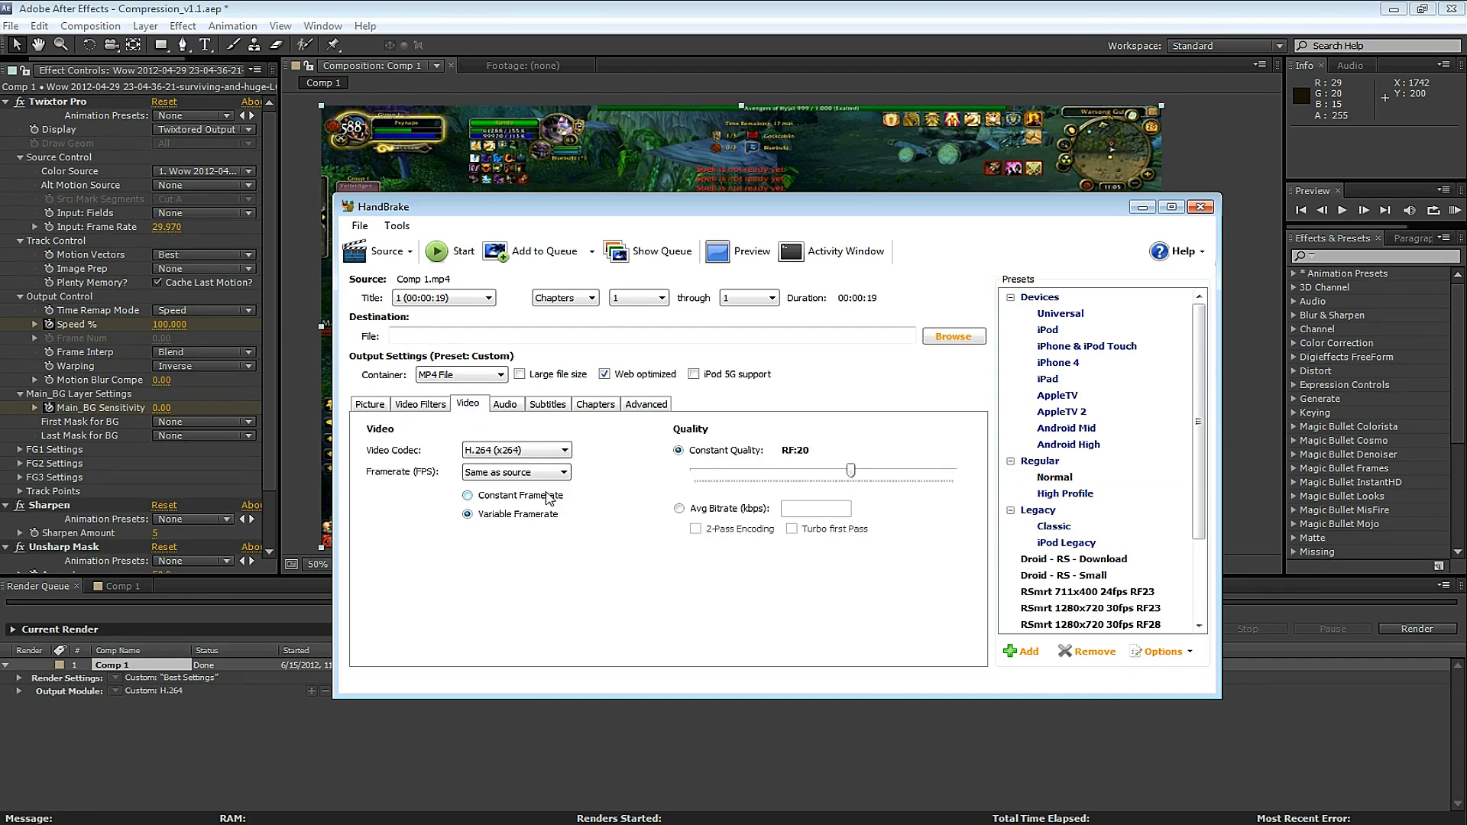
pyautogui.click(467, 495)
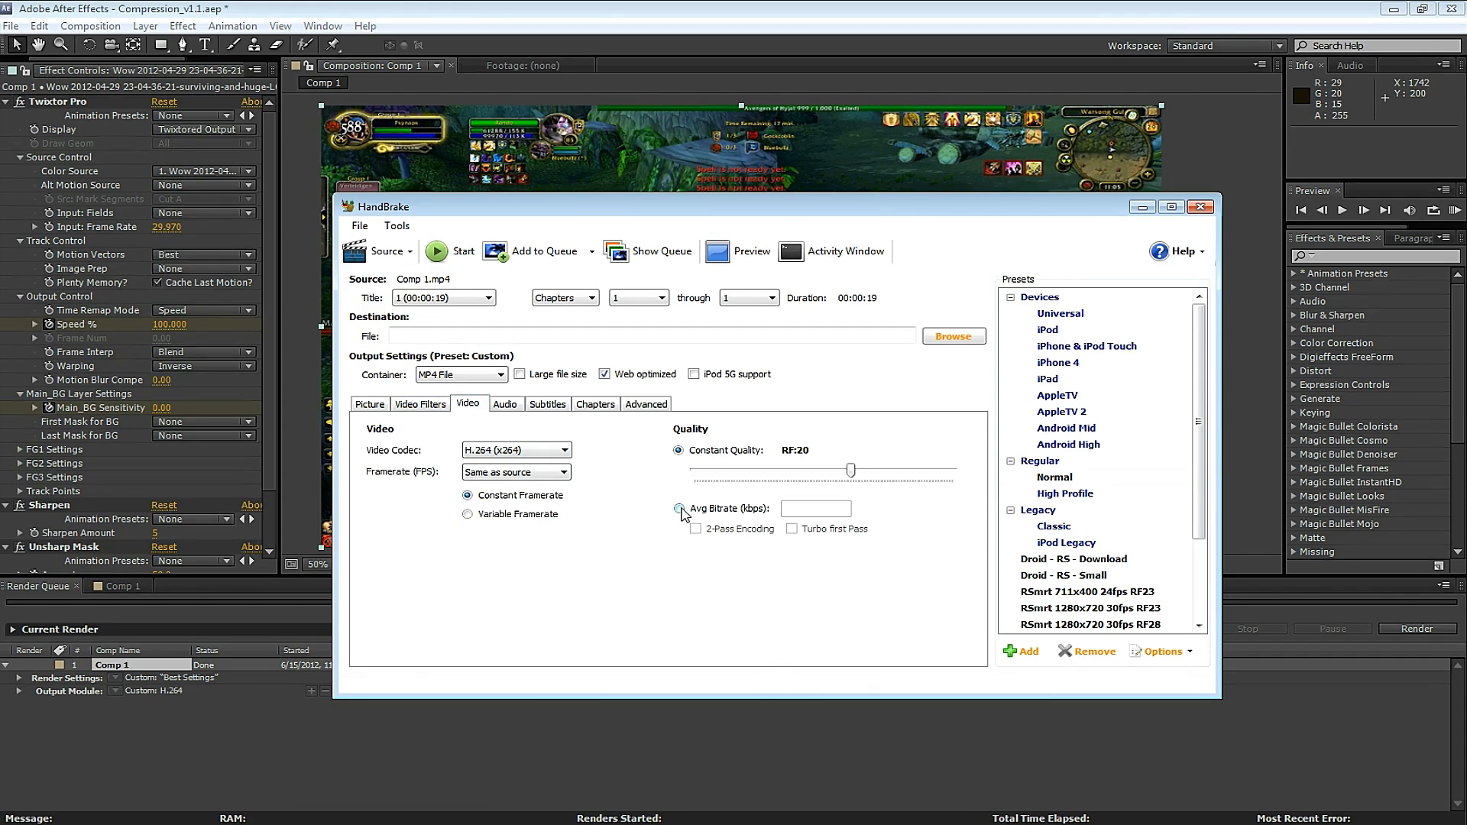
pyautogui.click(679, 509)
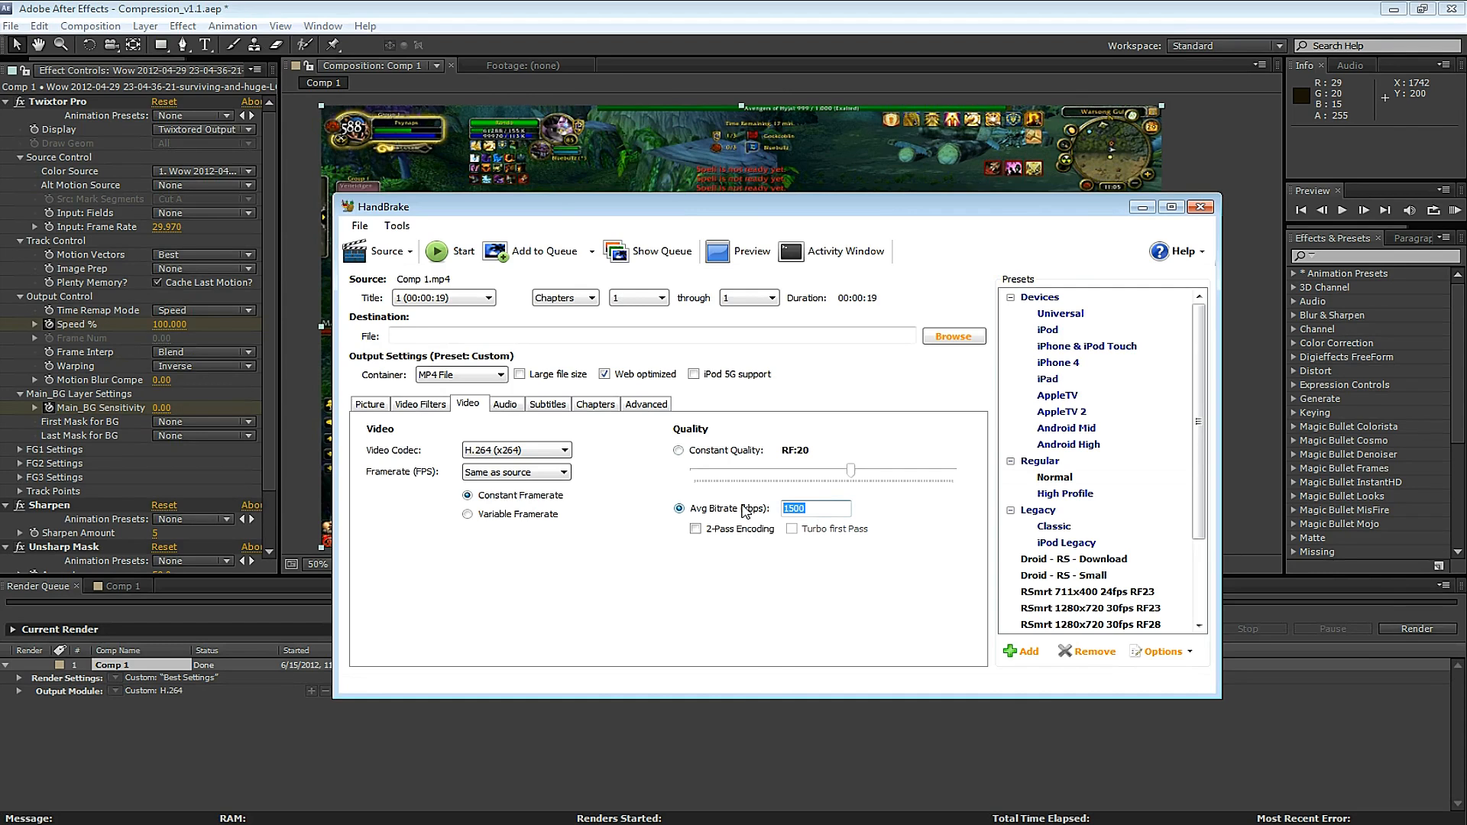
pyautogui.write('12000')
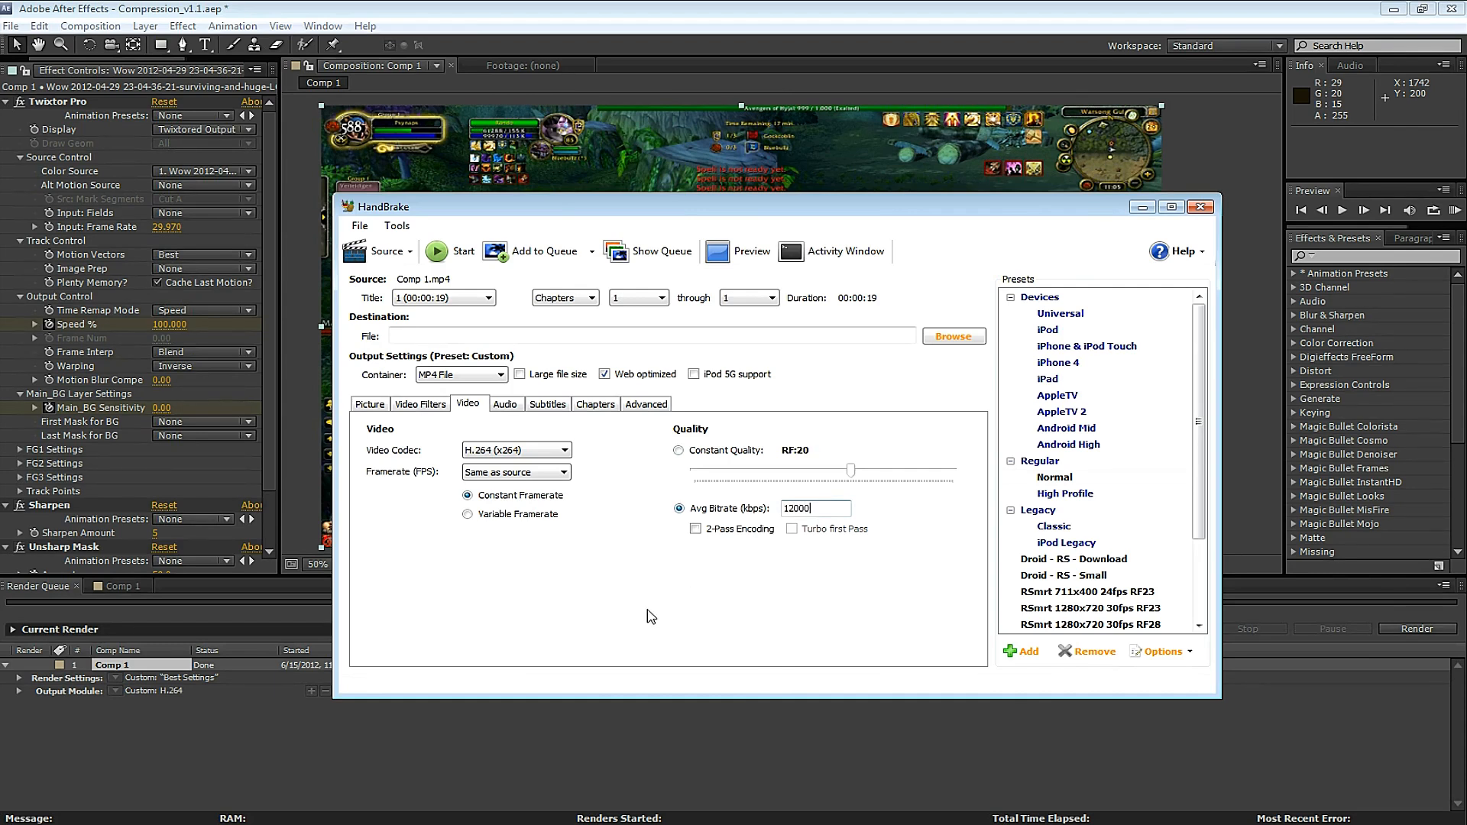
pyautogui.click(695, 529)
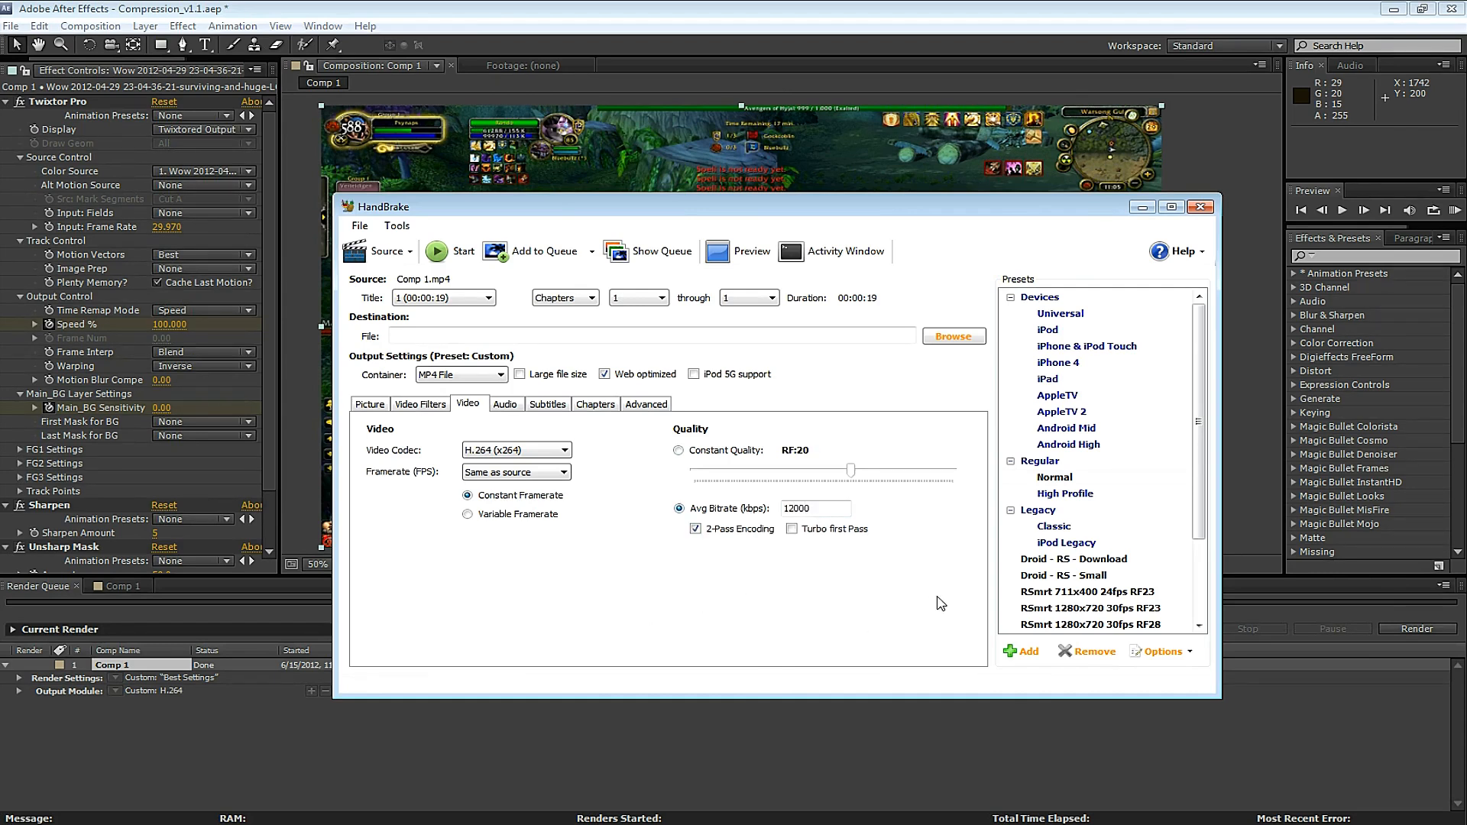
pyautogui.click(679, 451)
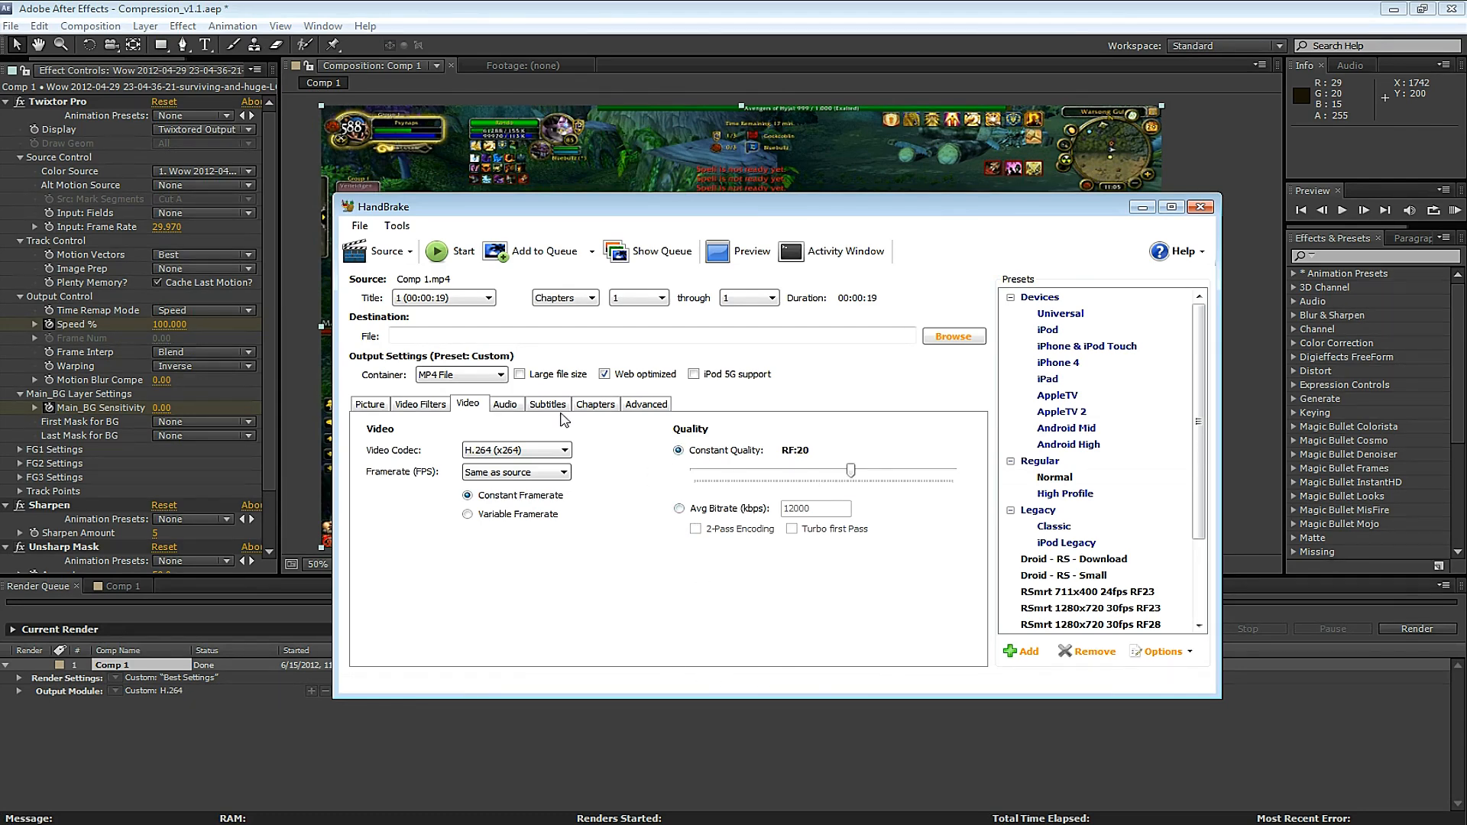
# Mix the audio track down to Stereo at 256 kbps with Auto sample rate
pyautogui.click(505, 403)
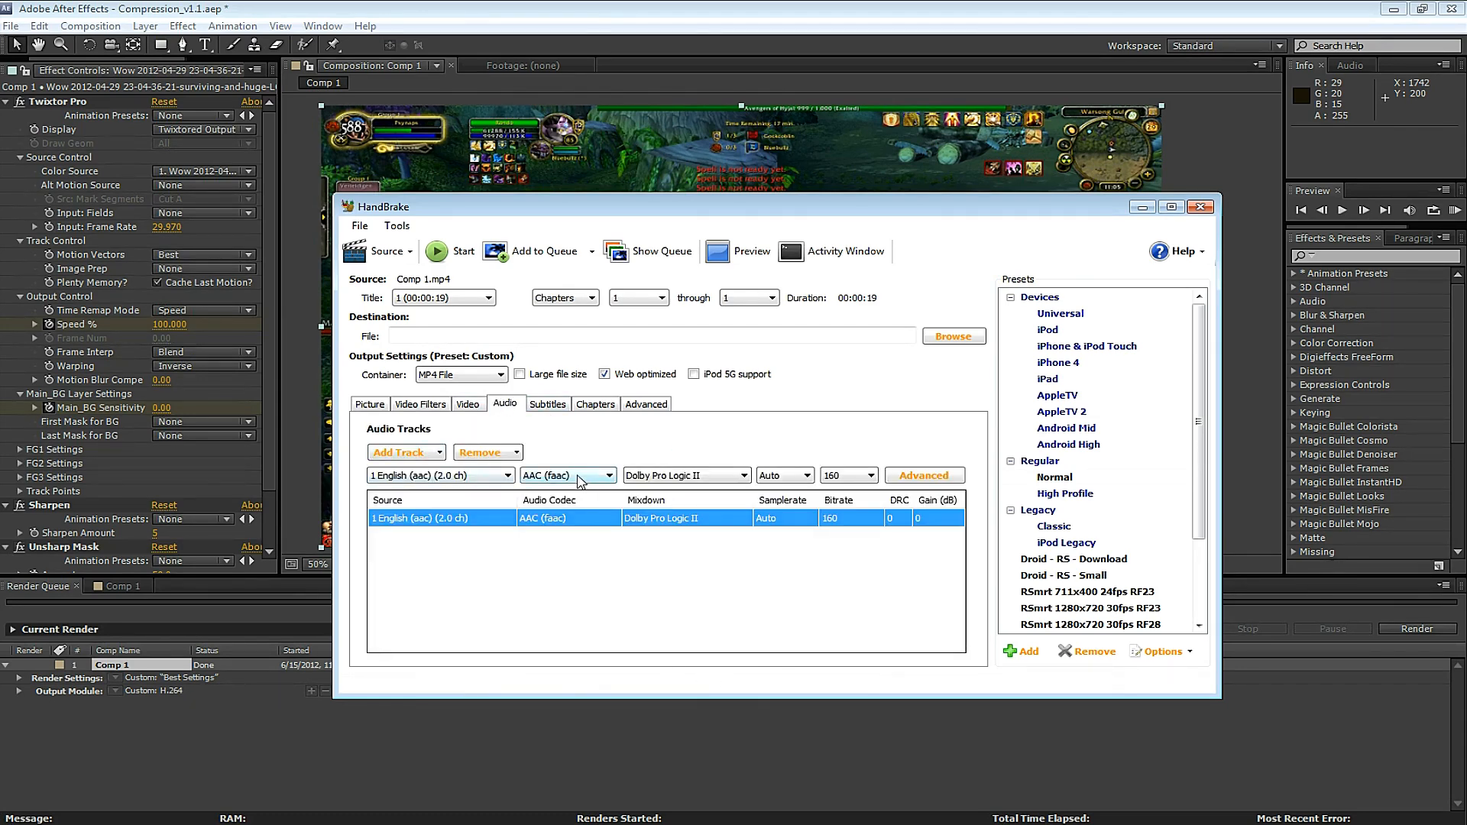
pyautogui.click(685, 474)
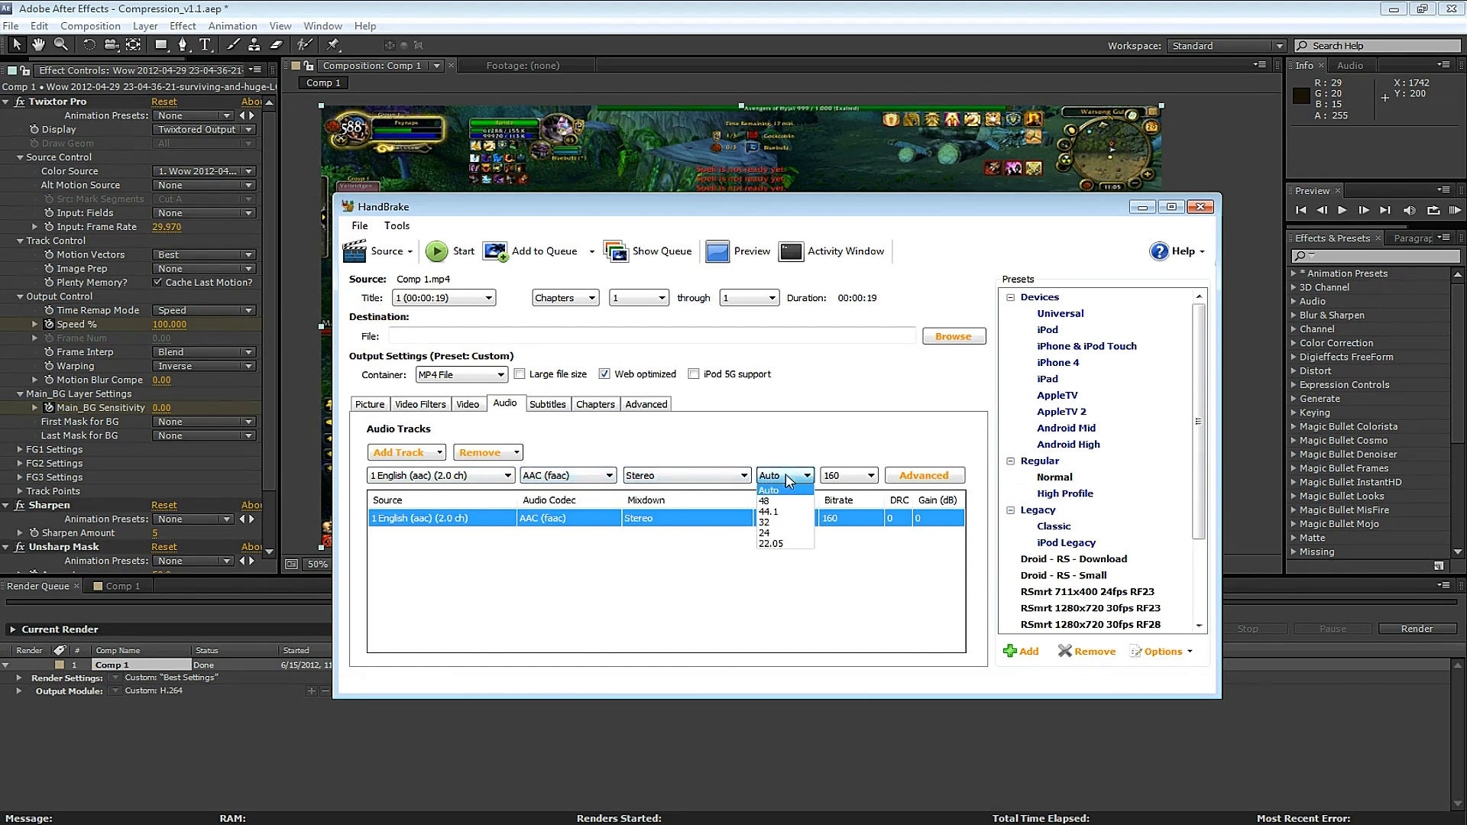
pyautogui.click(864, 476)
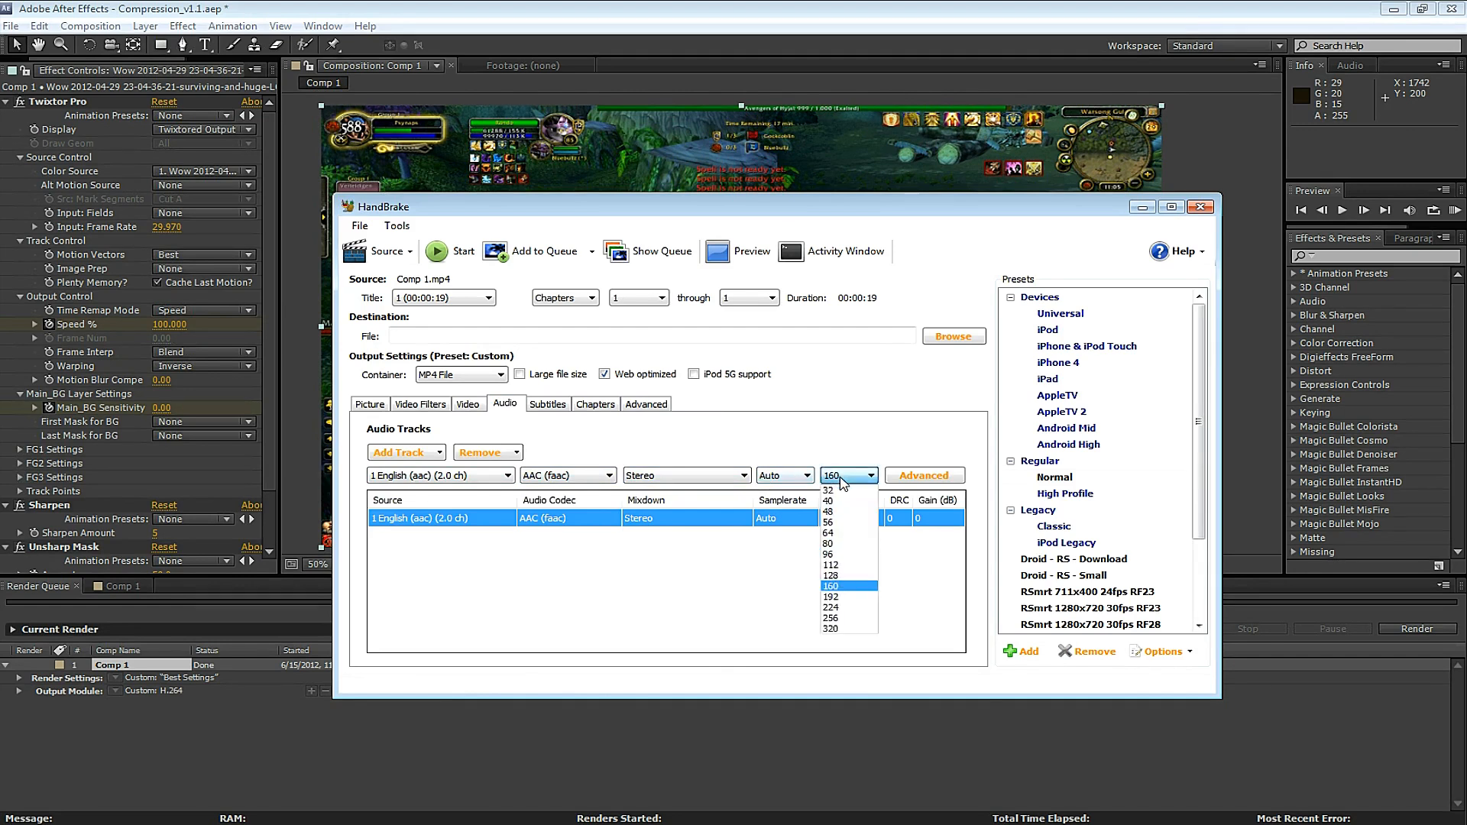
pyautogui.click(829, 618)
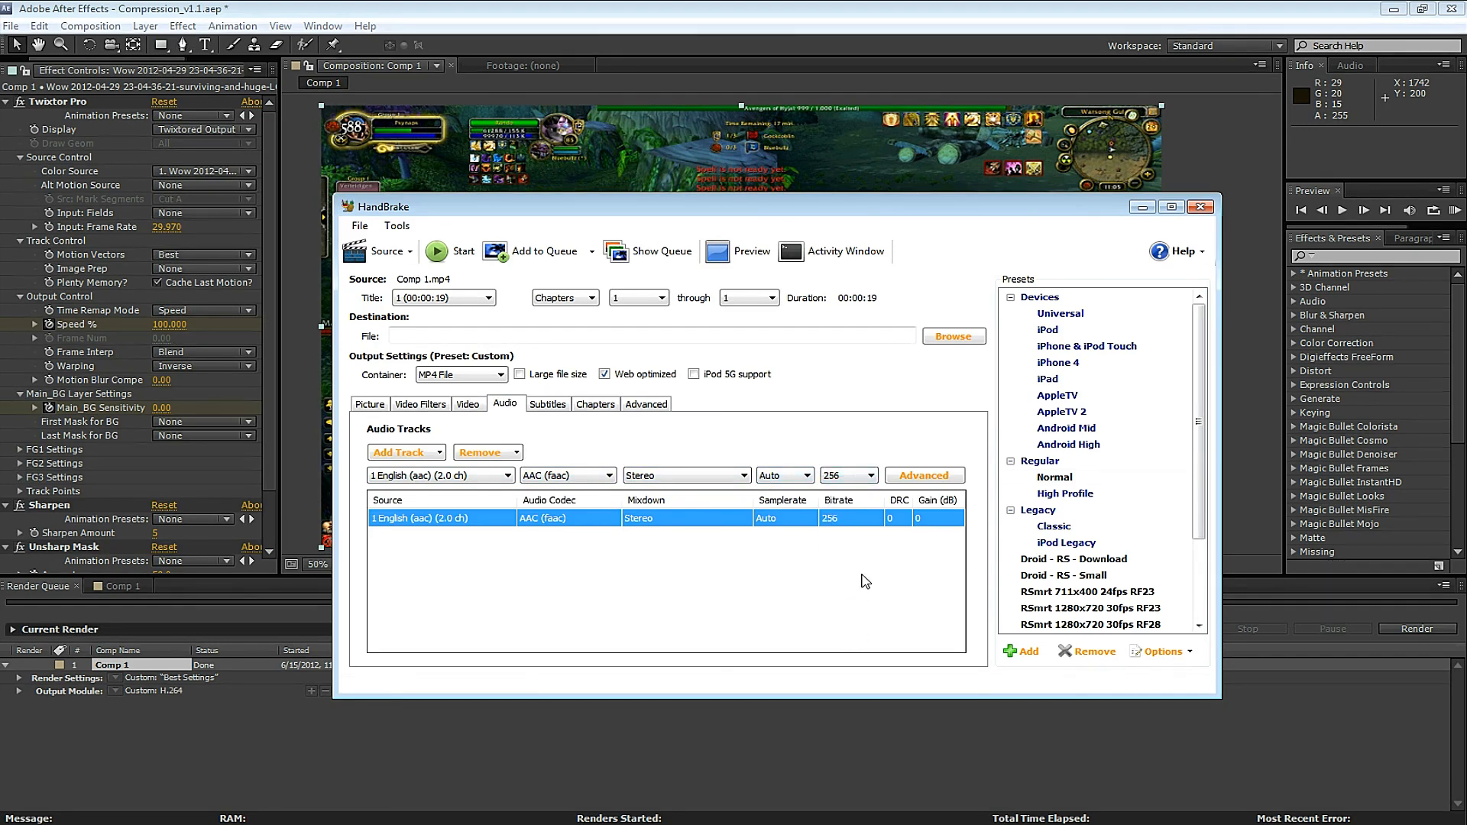
pyautogui.click(645, 403)
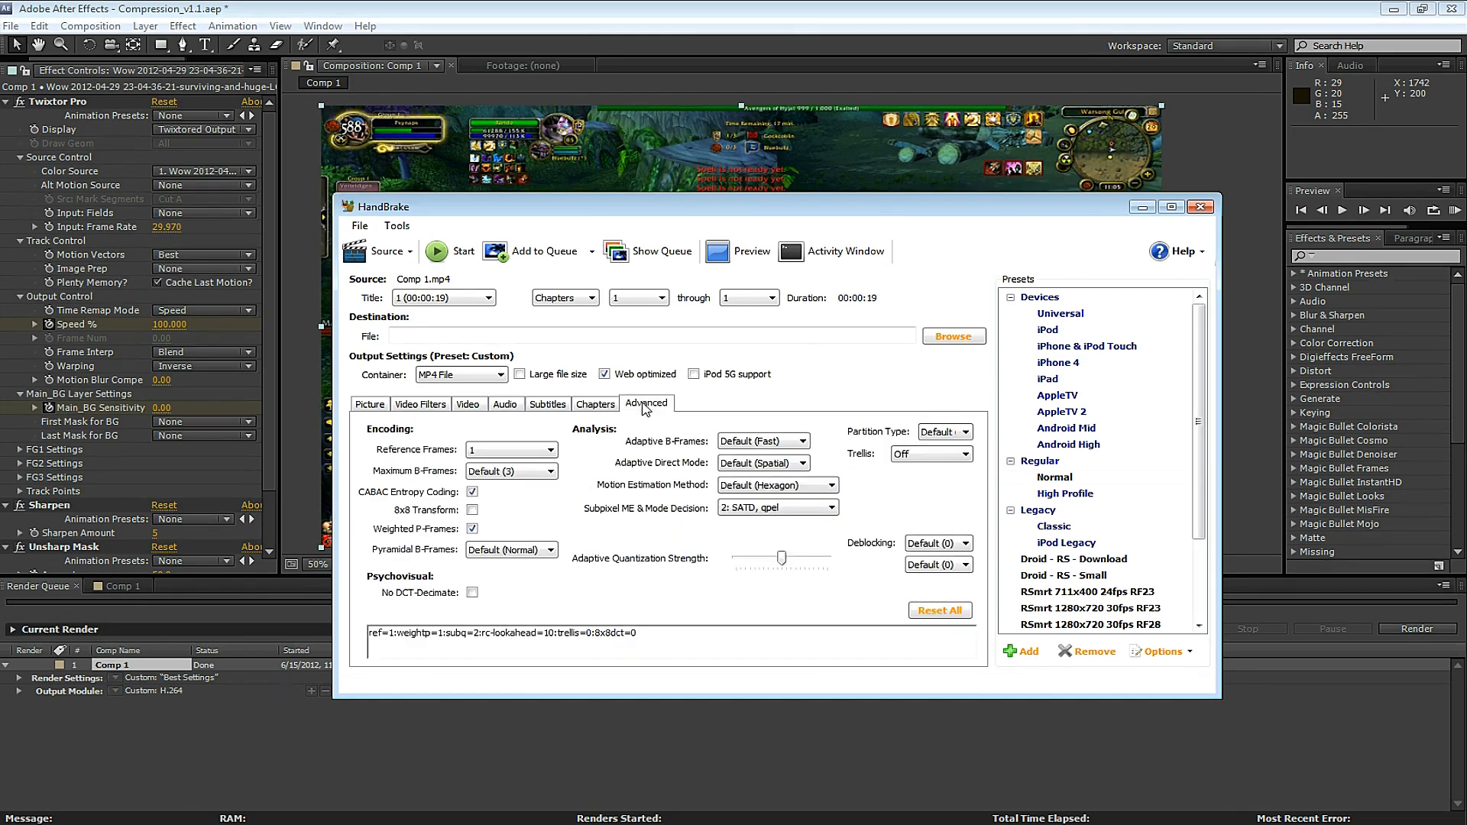
# Set Default (3) reference frames, 8x8 transform, Optimal adaptive B-frames, and default subpixel ME and trellis
pyautogui.click(550, 450)
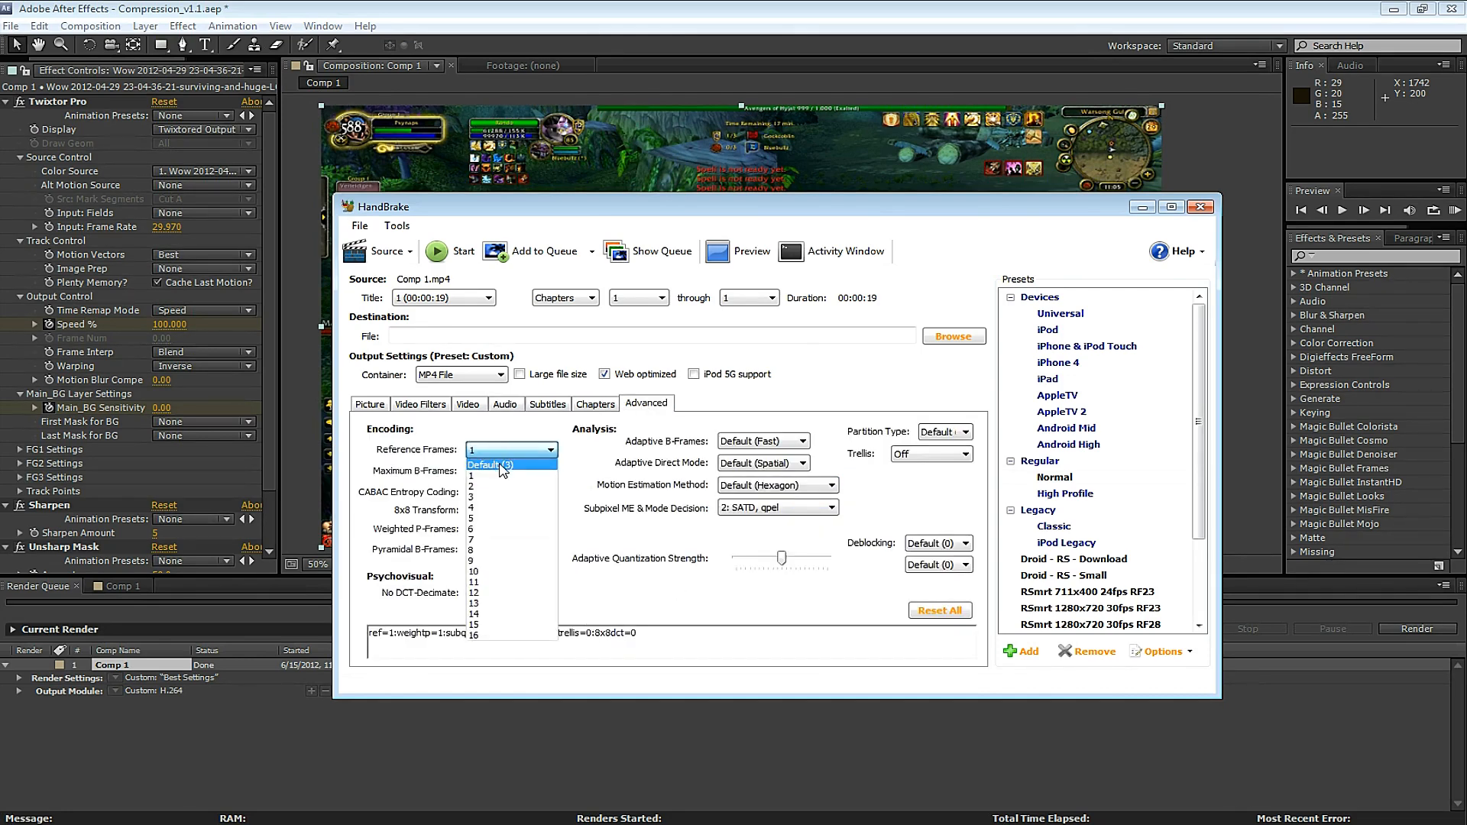
pyautogui.click(510, 464)
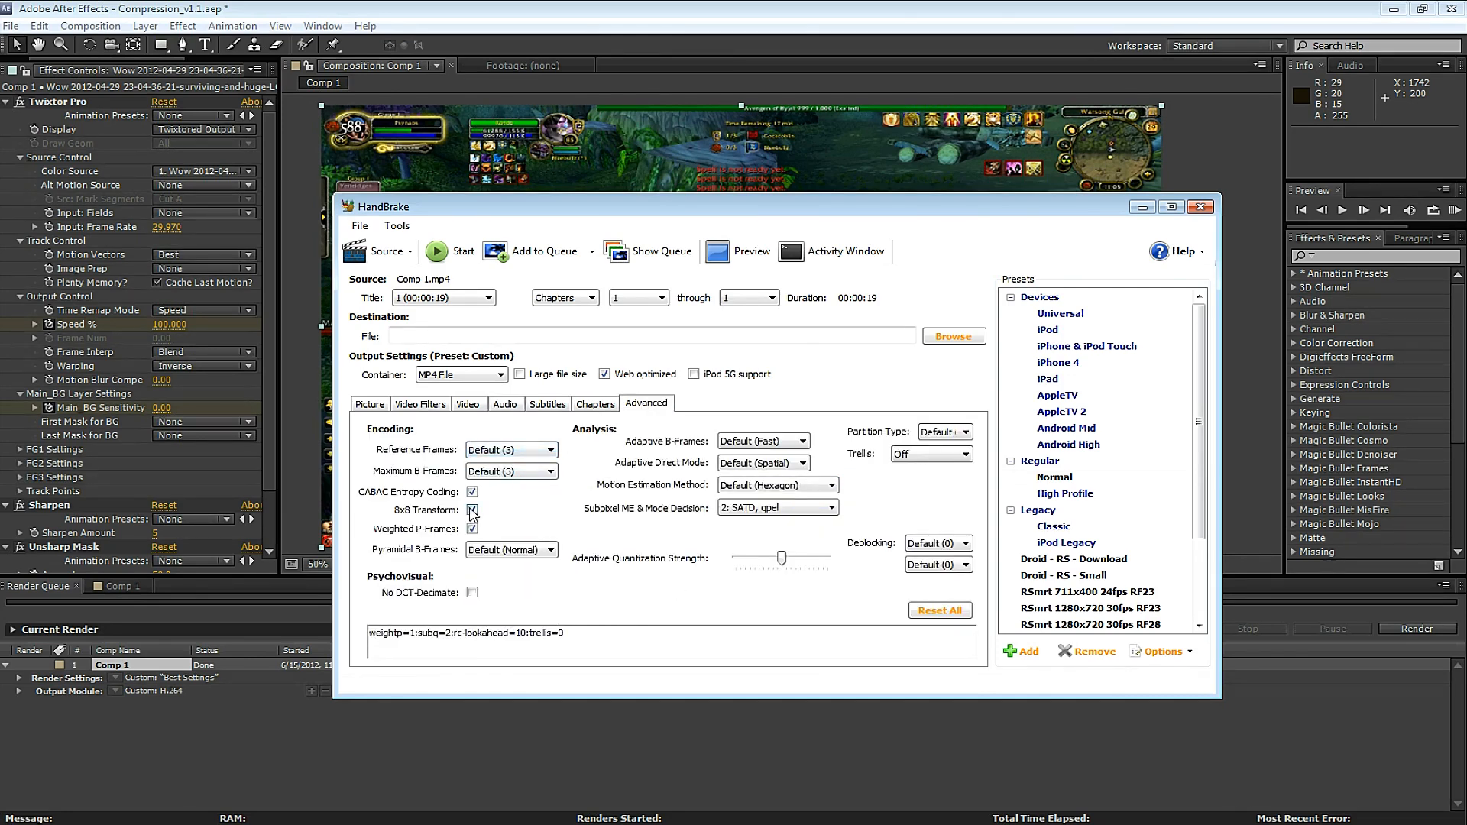
pyautogui.click(512, 550)
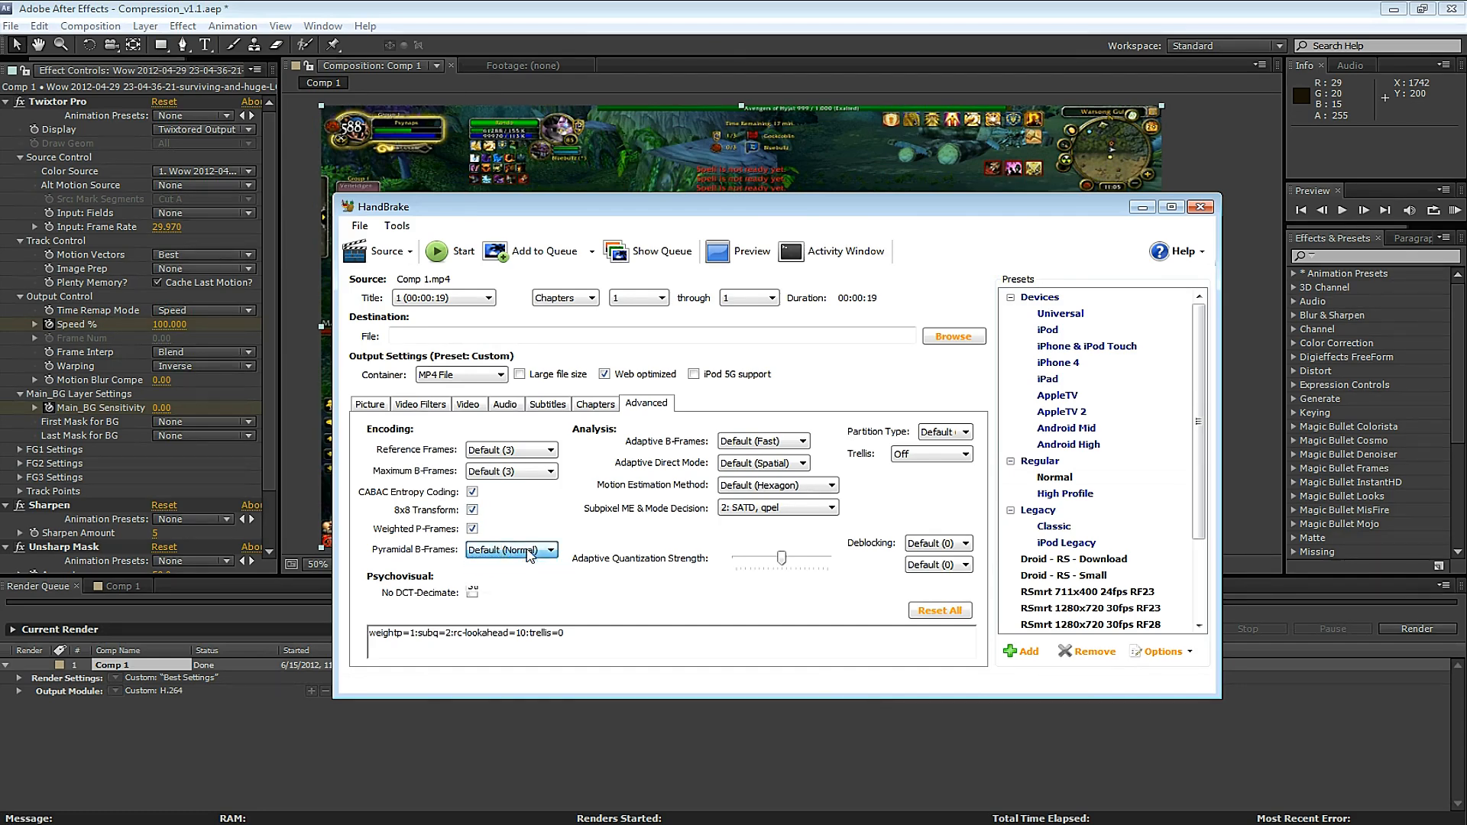
pyautogui.click(758, 441)
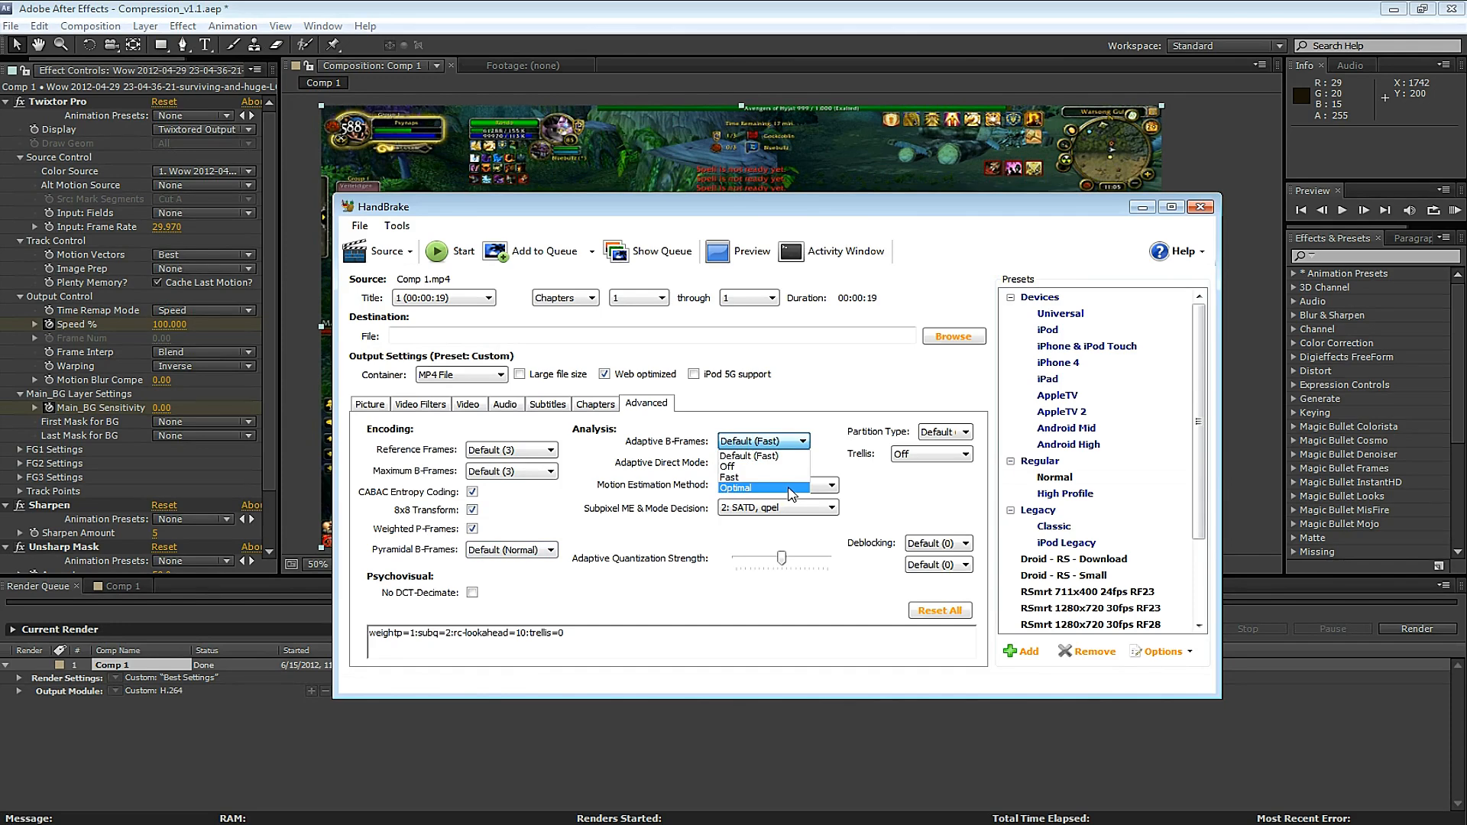
pyautogui.click(829, 507)
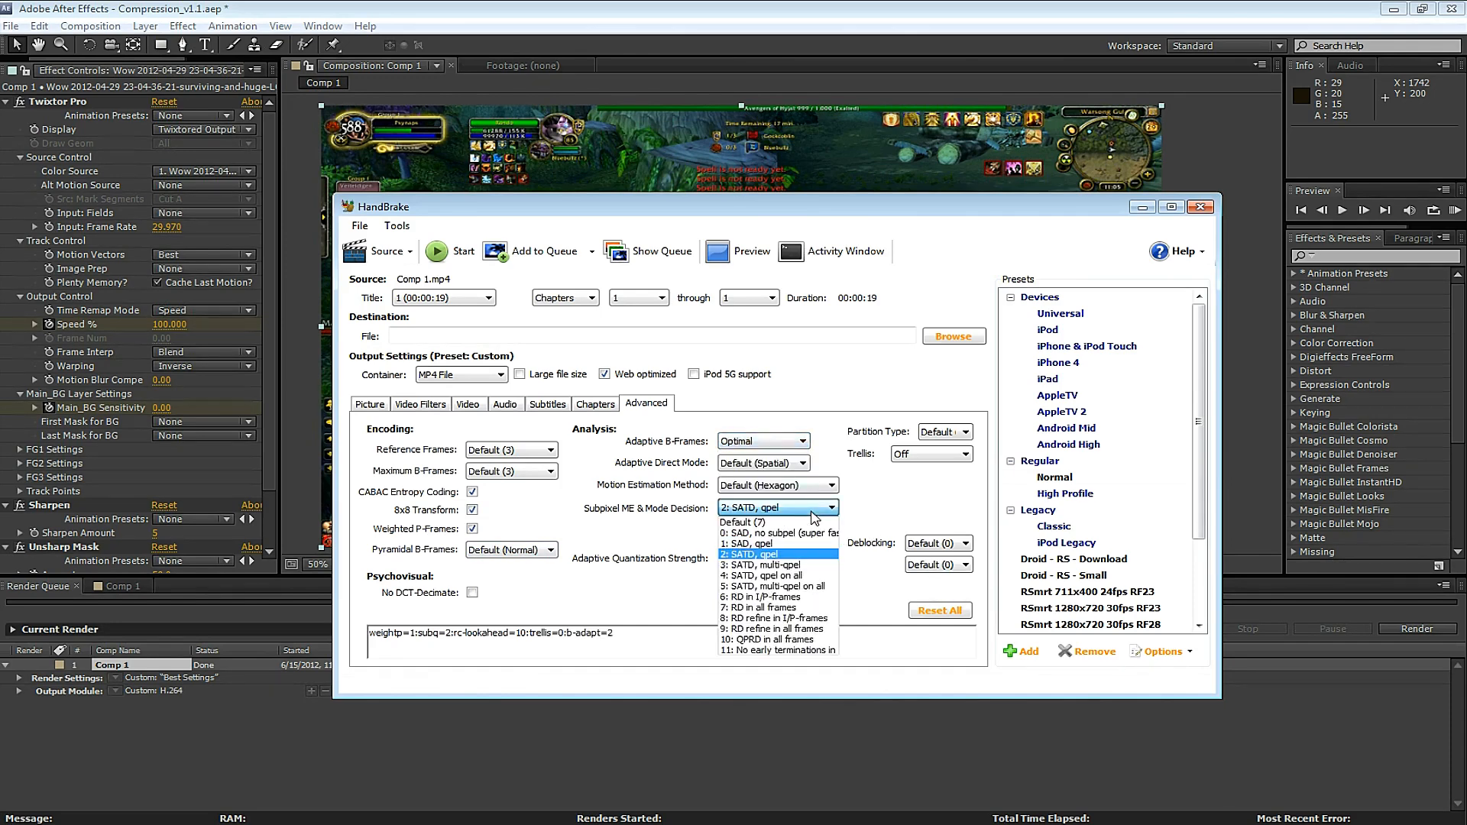
pyautogui.click(739, 521)
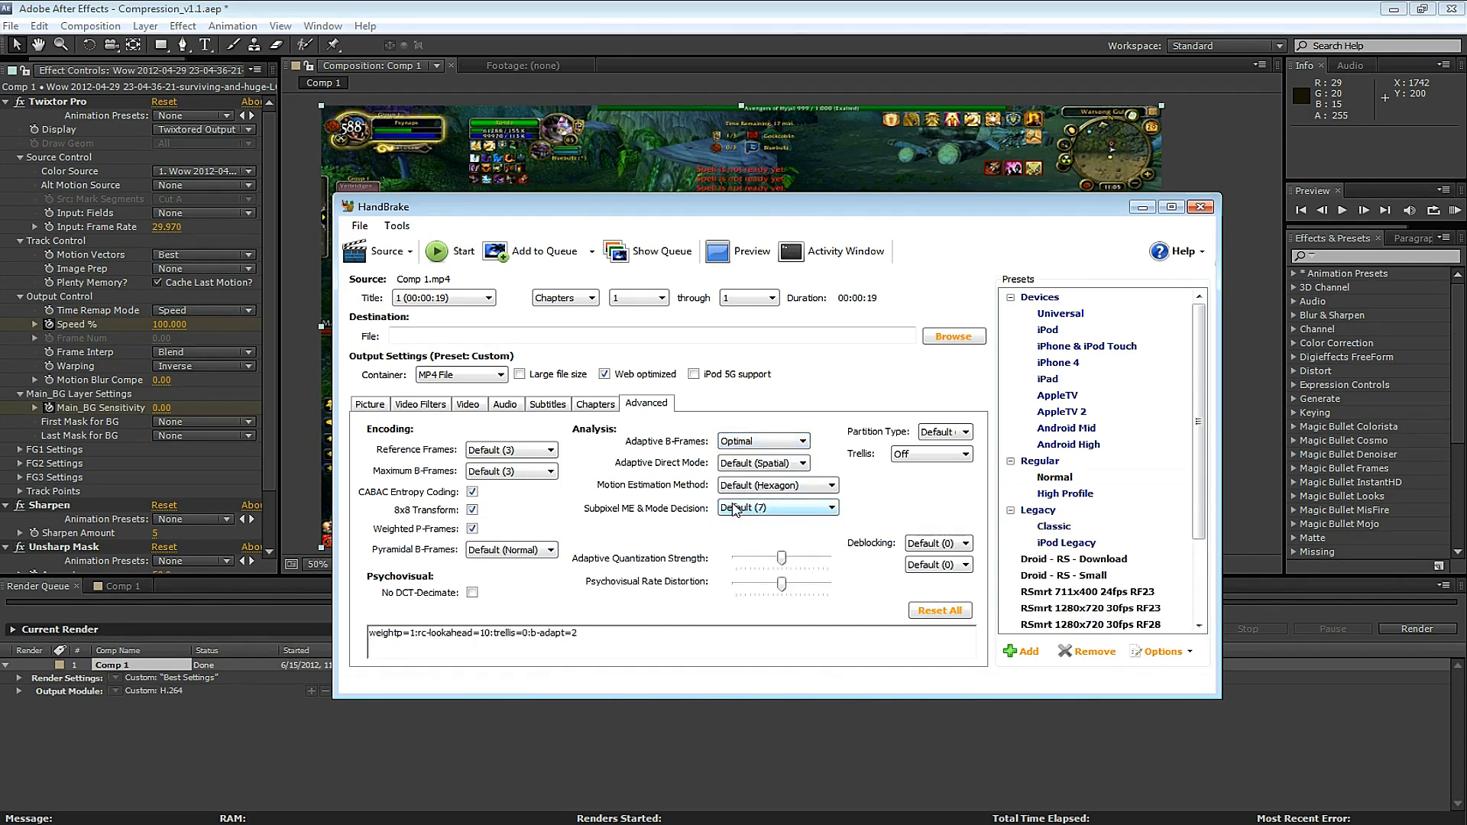
pyautogui.click(929, 454)
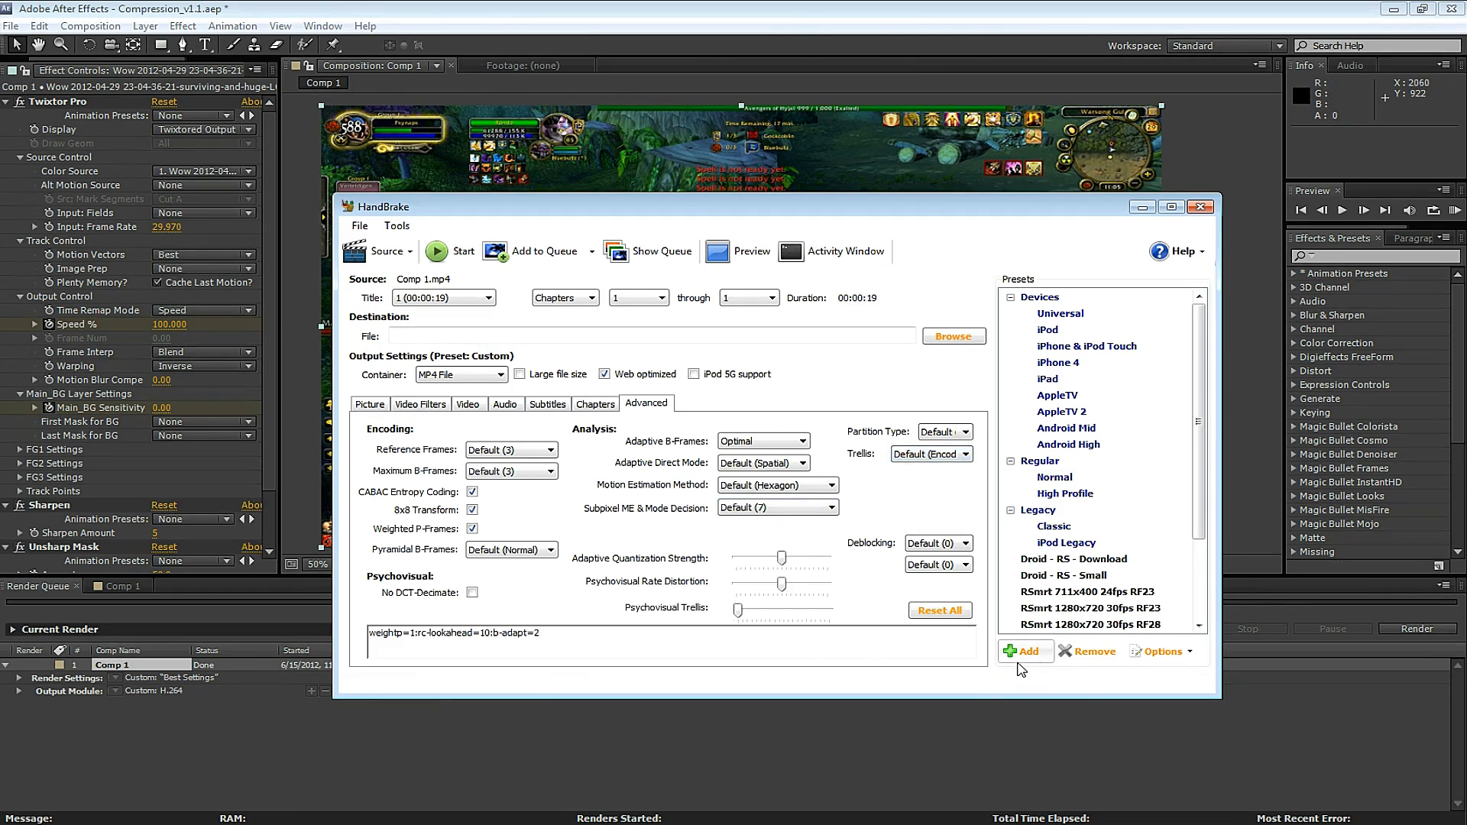
# Save the current settings as a new preset named YouTube 1080
pyautogui.click(1021, 651)
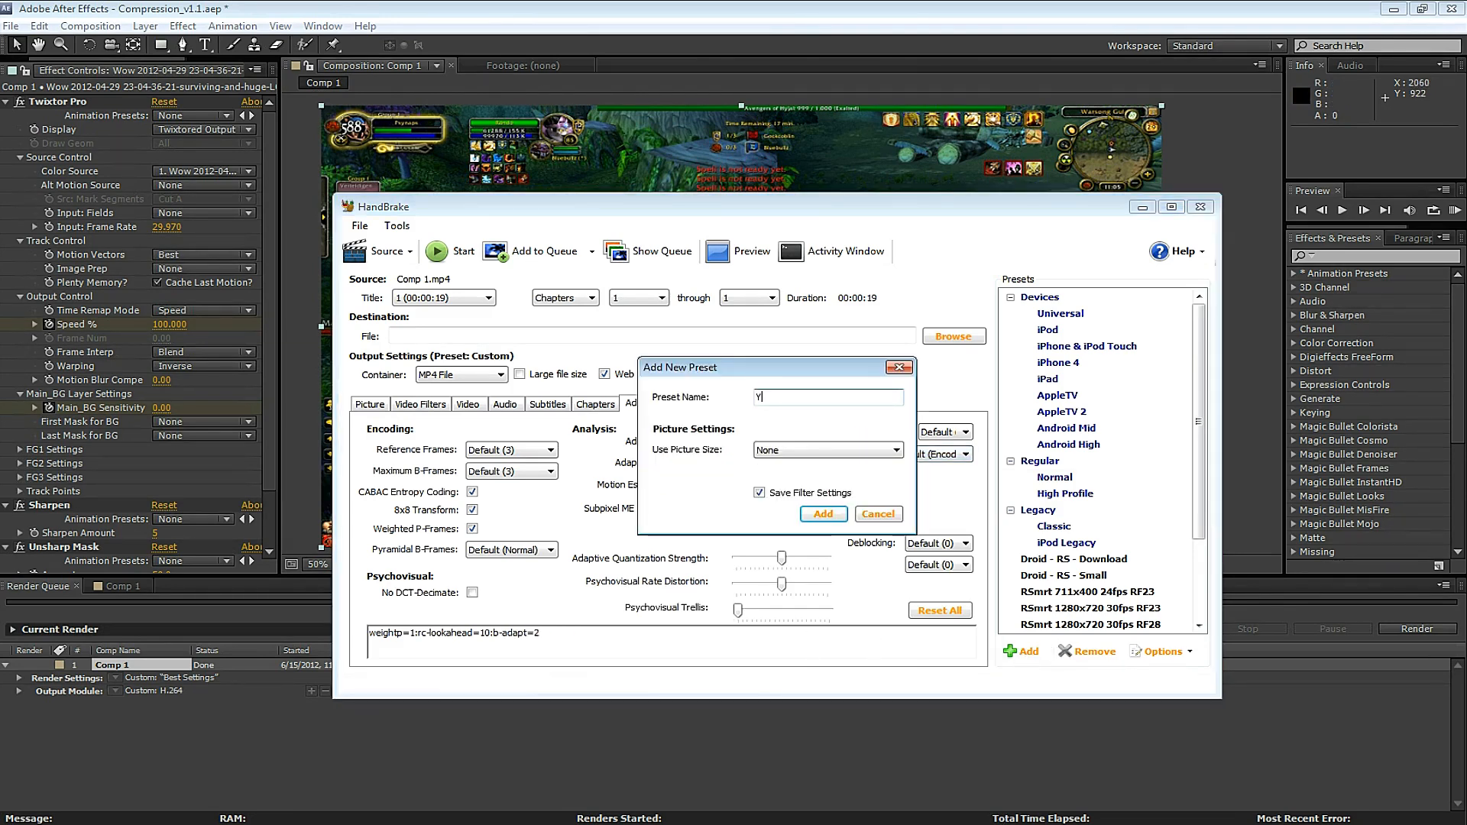
pyautogui.write('ouTube')
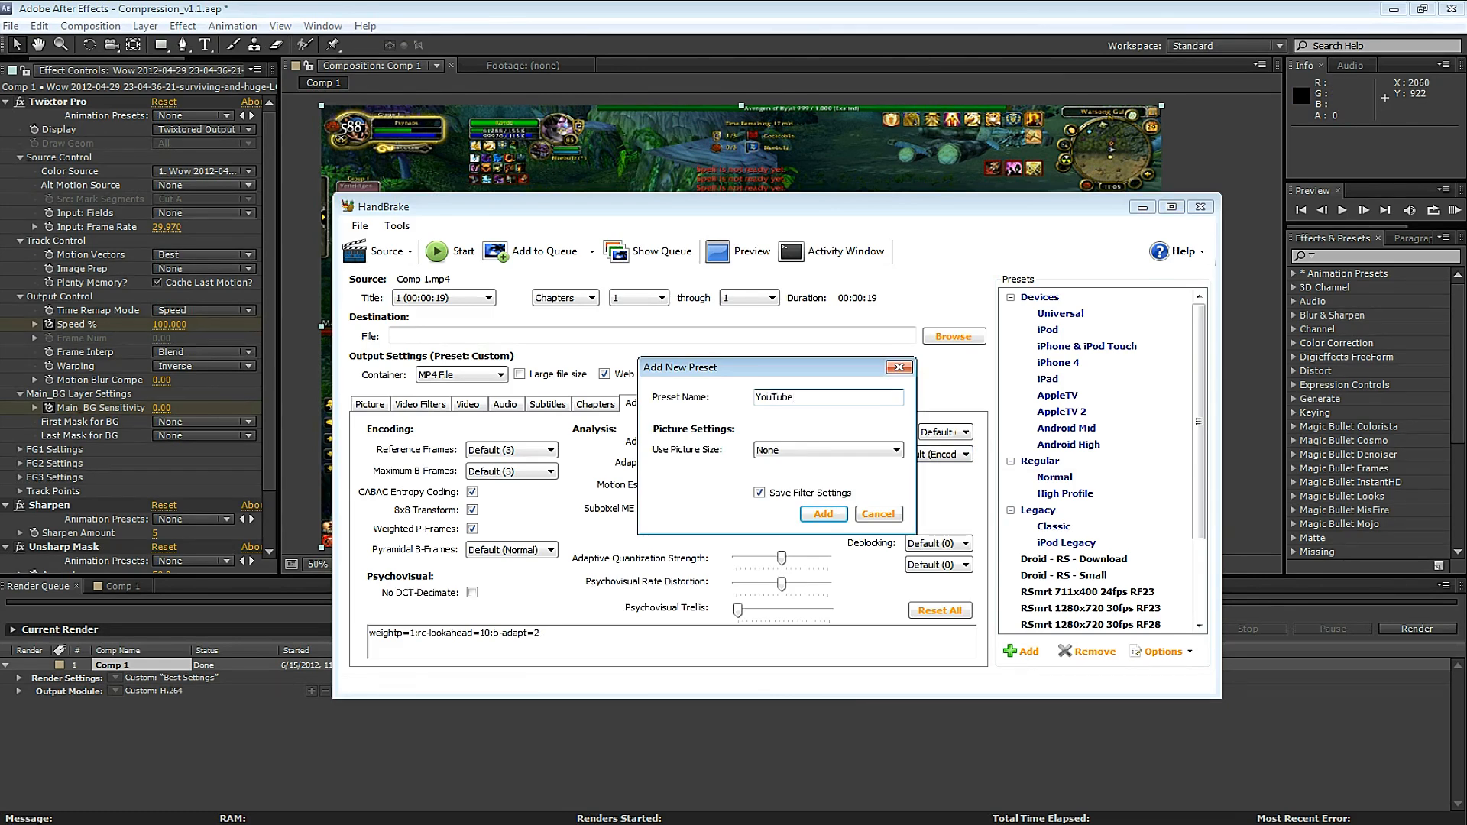
pyautogui.write('1080')
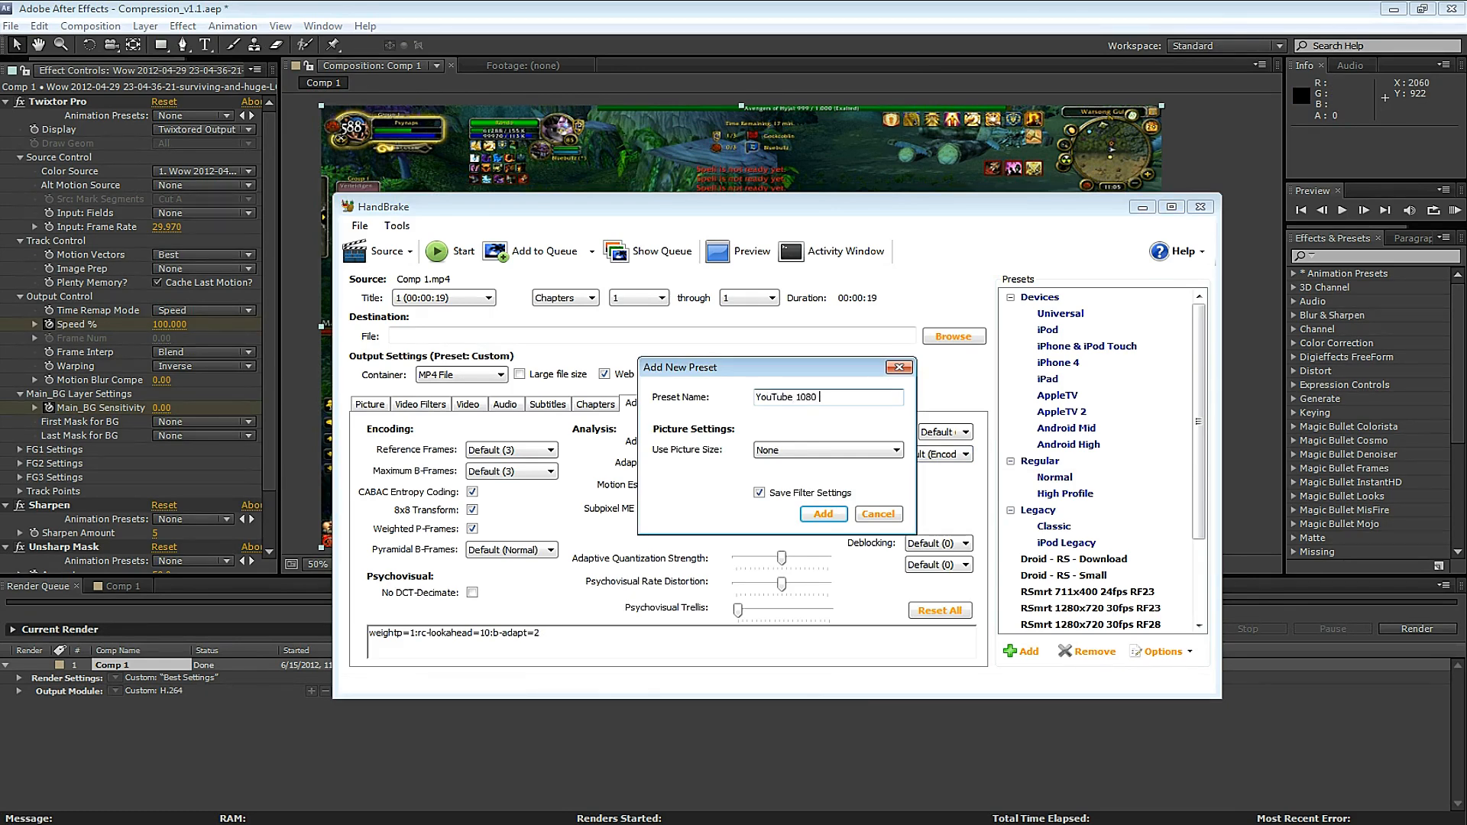
pyautogui.click(821, 513)
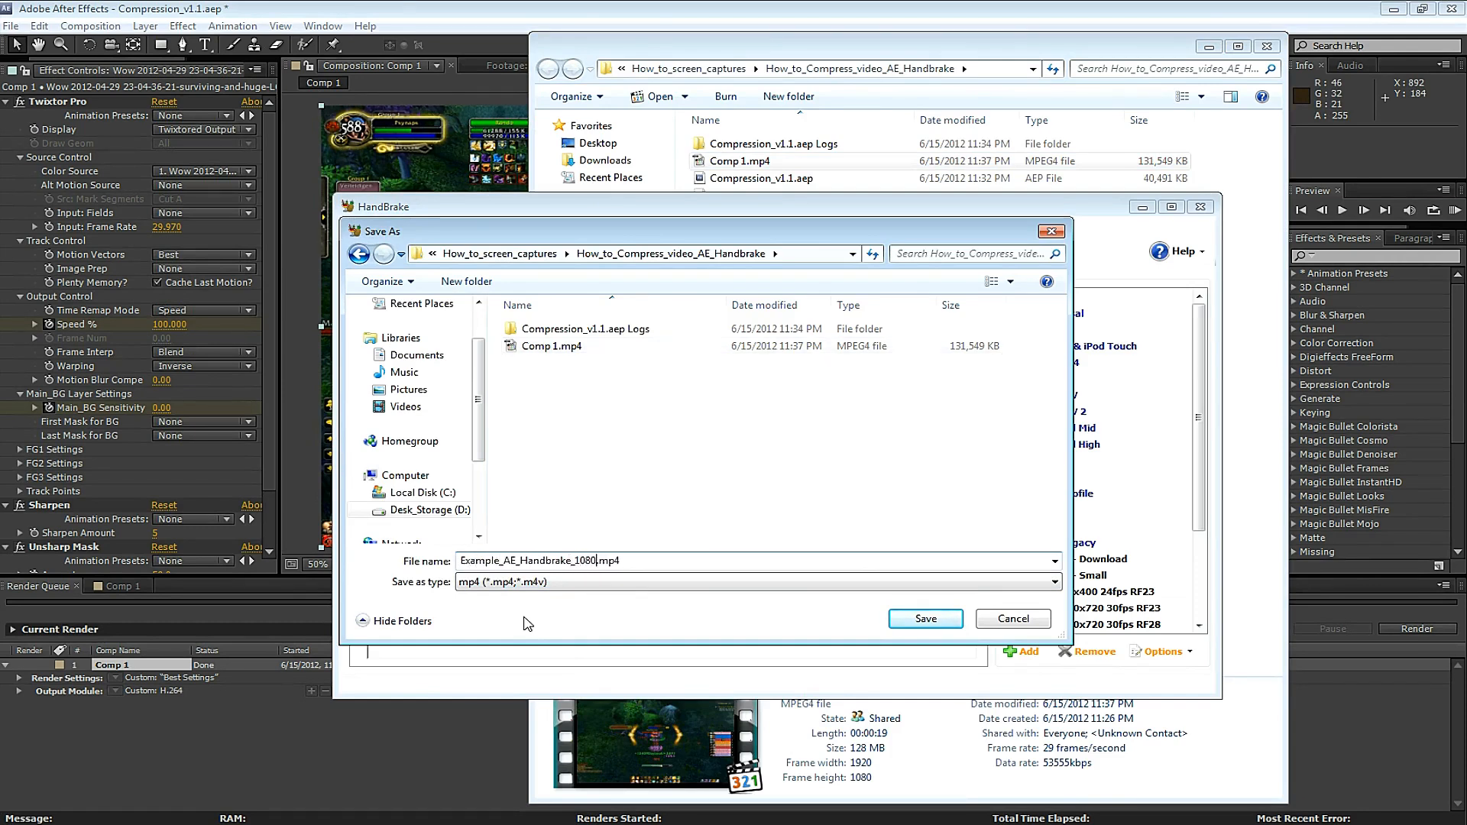
# Set the output file to Example_AE_Handbrake_1080.mp4 and start encoding Comp 1.mp4
pyautogui.write('_')
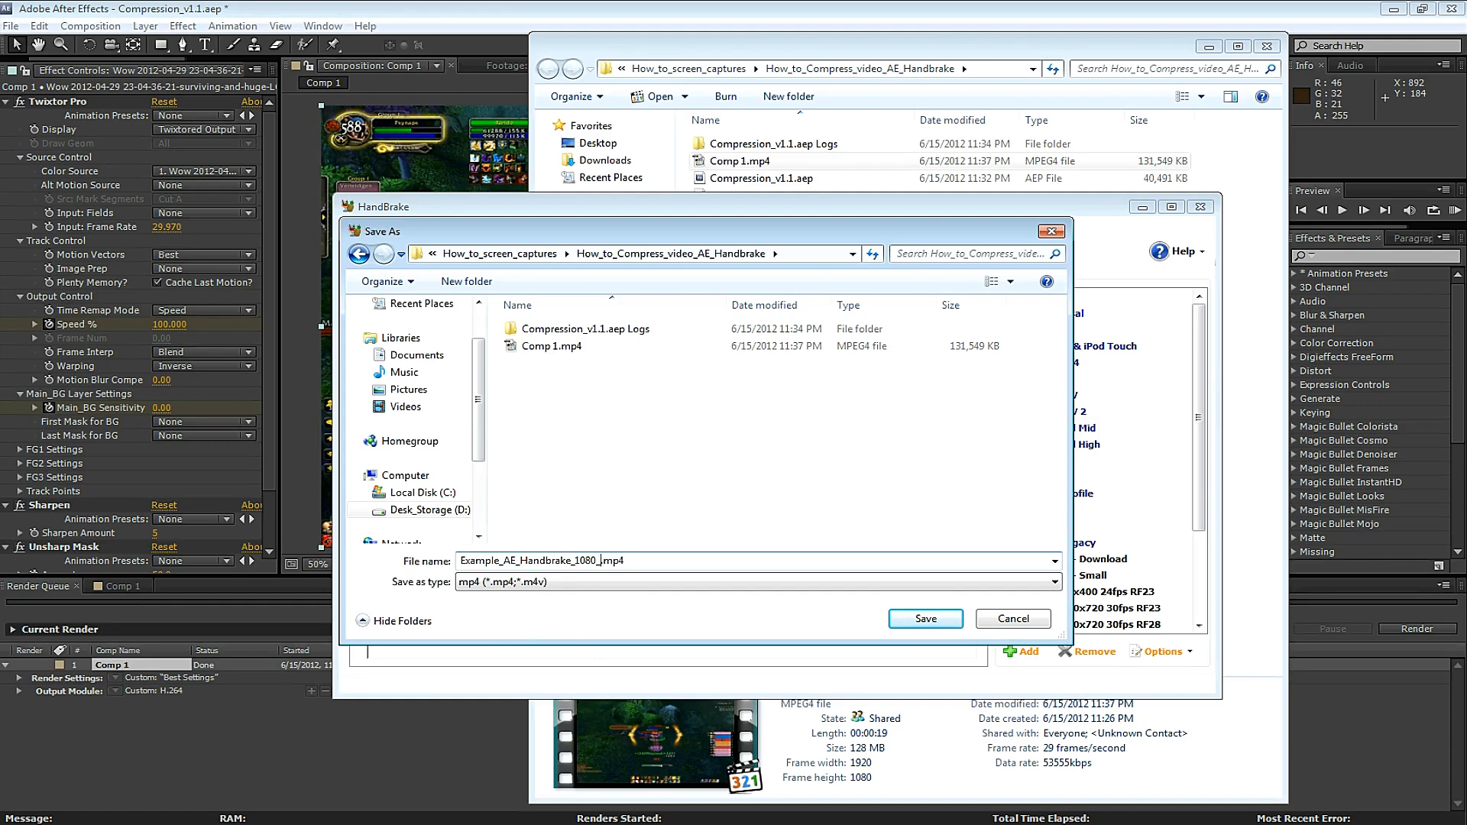
pyautogui.click(924, 618)
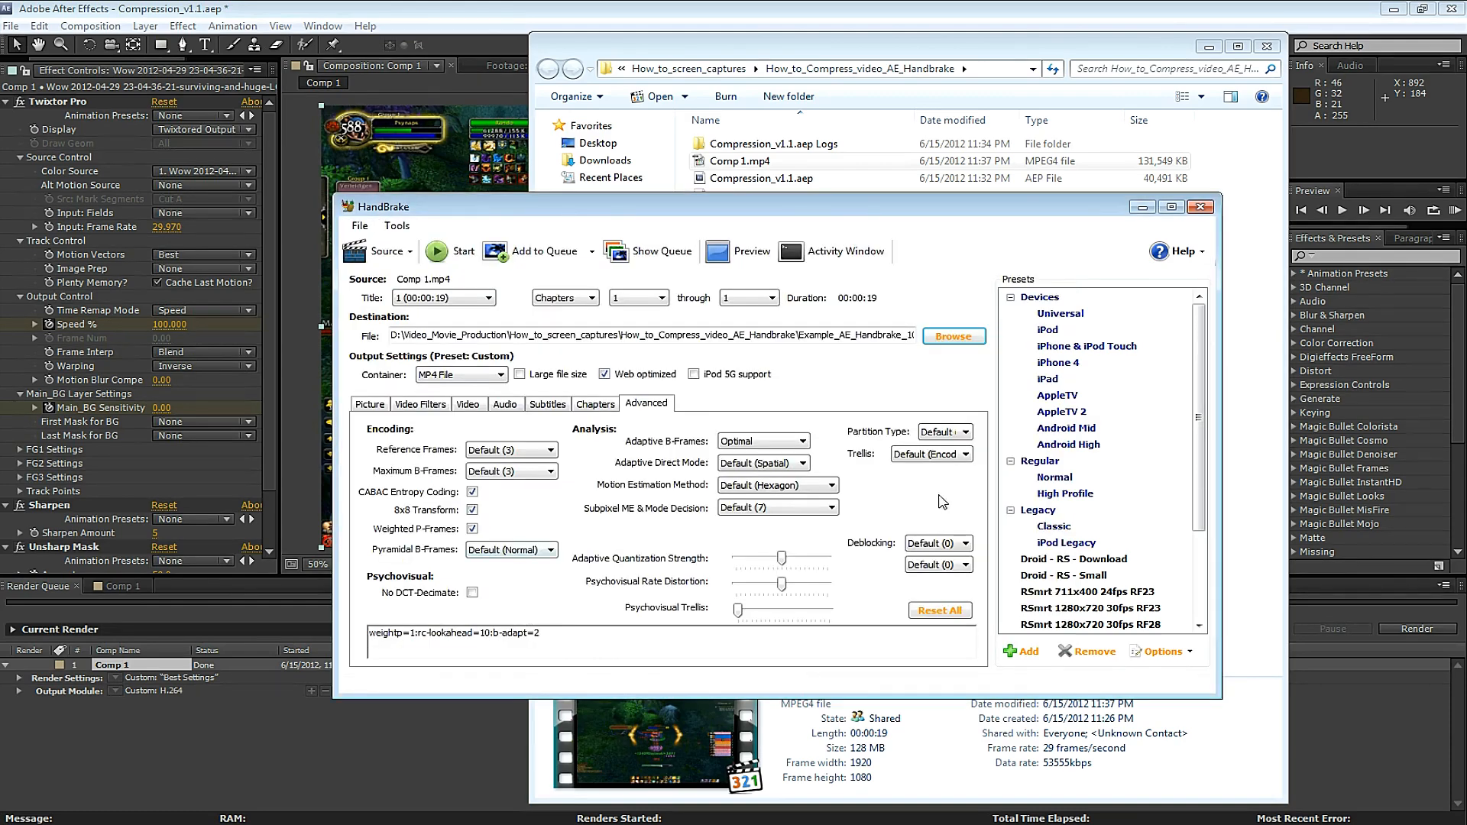
pyautogui.click(450, 250)
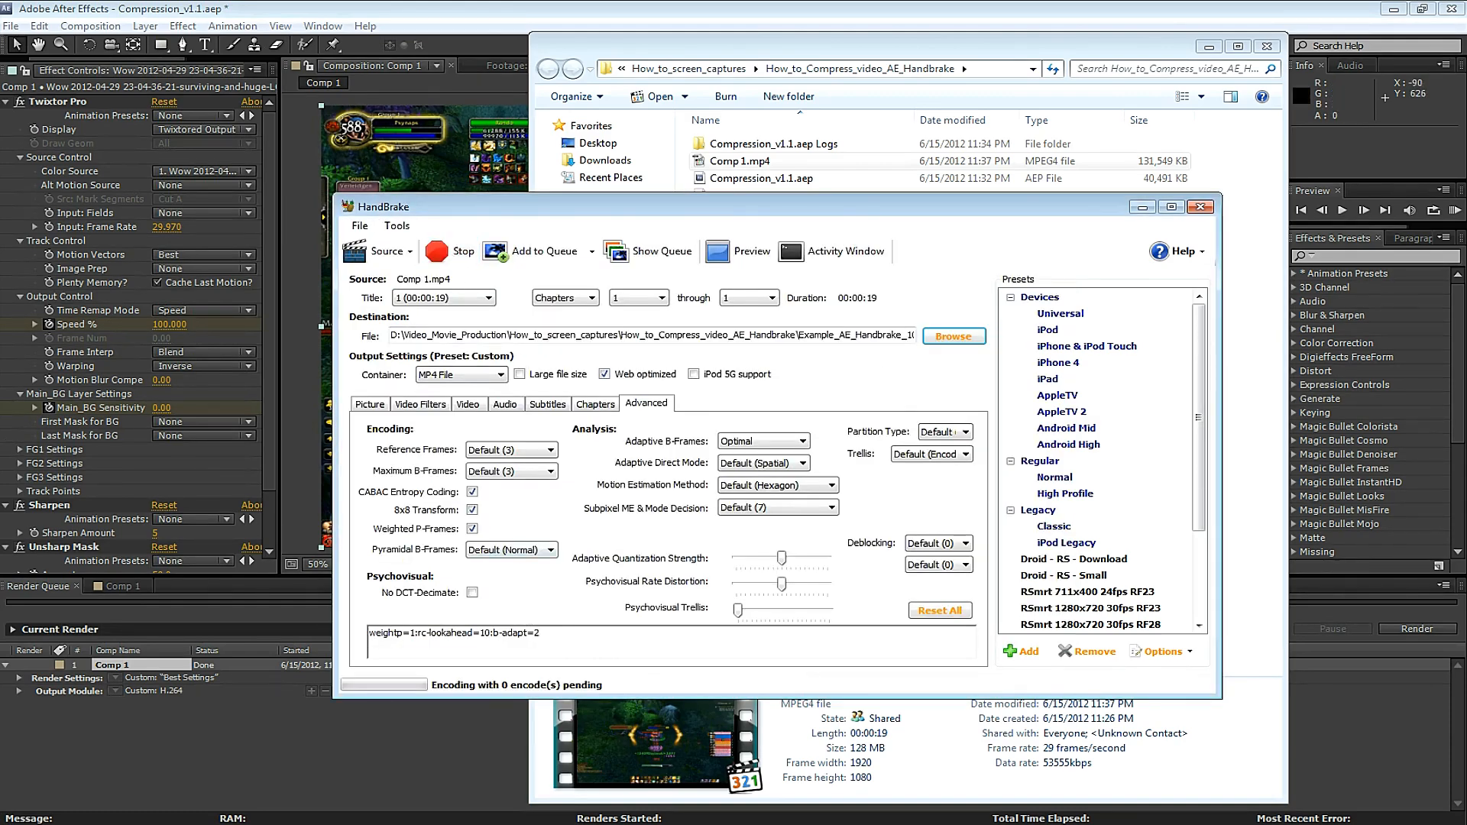